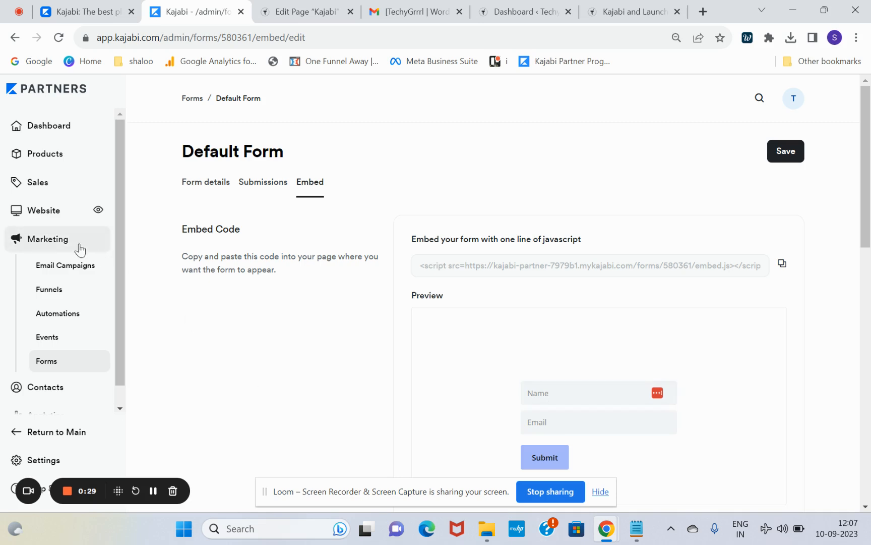
mouse_move(47, 361)
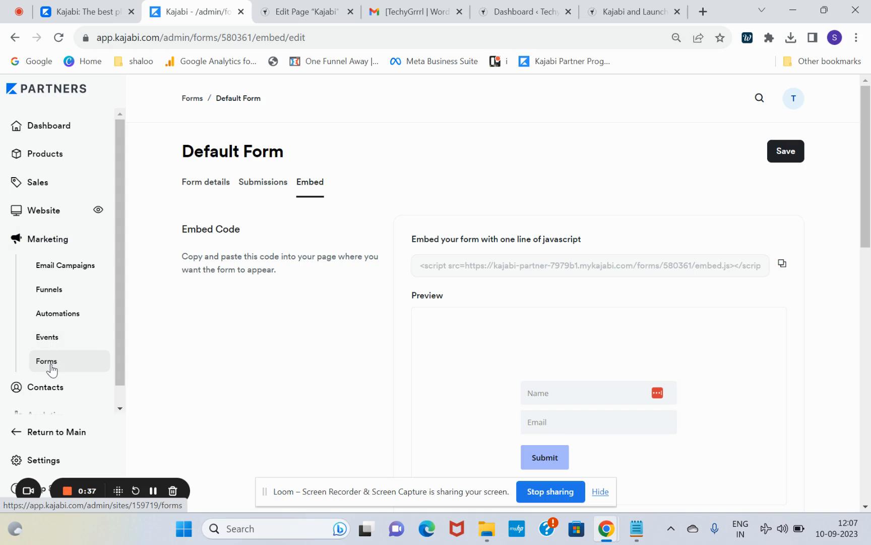
Step: Return to the forms list and bring up the Default Form's embed code and preview
click(47, 361)
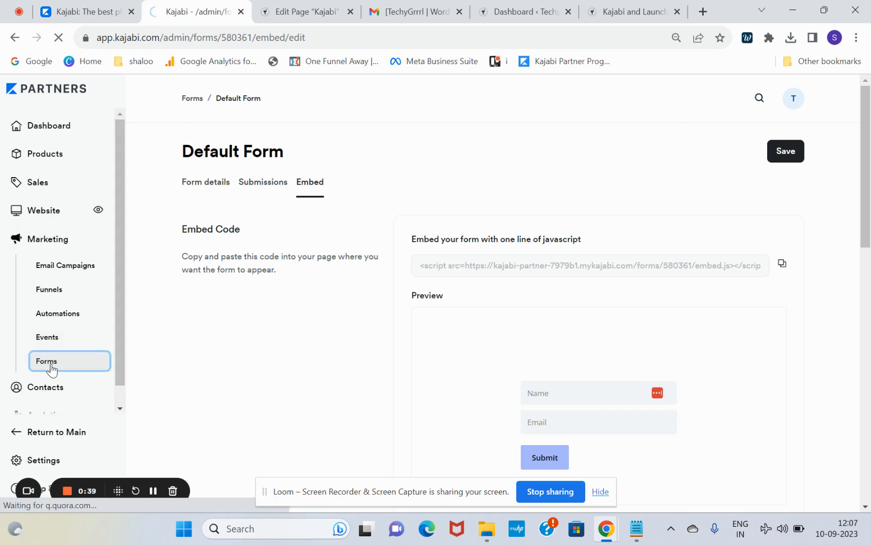
click(52, 361)
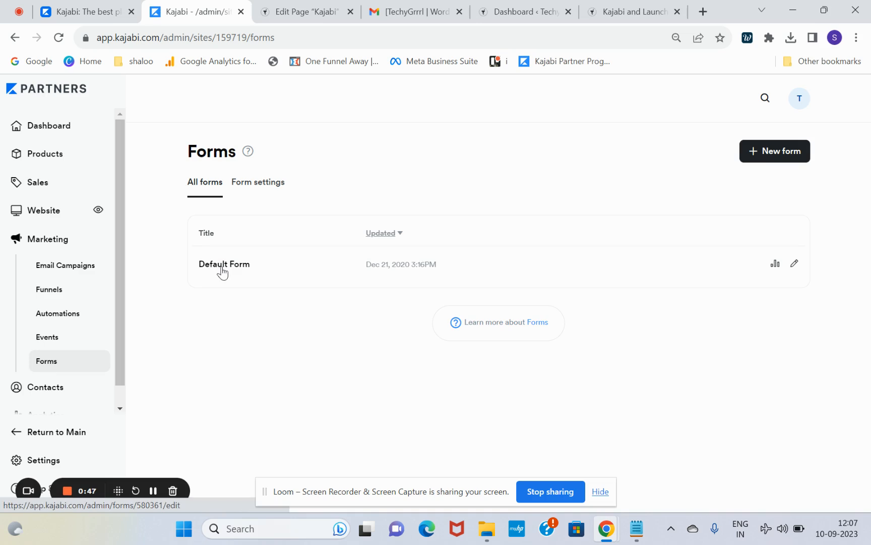
click(225, 264)
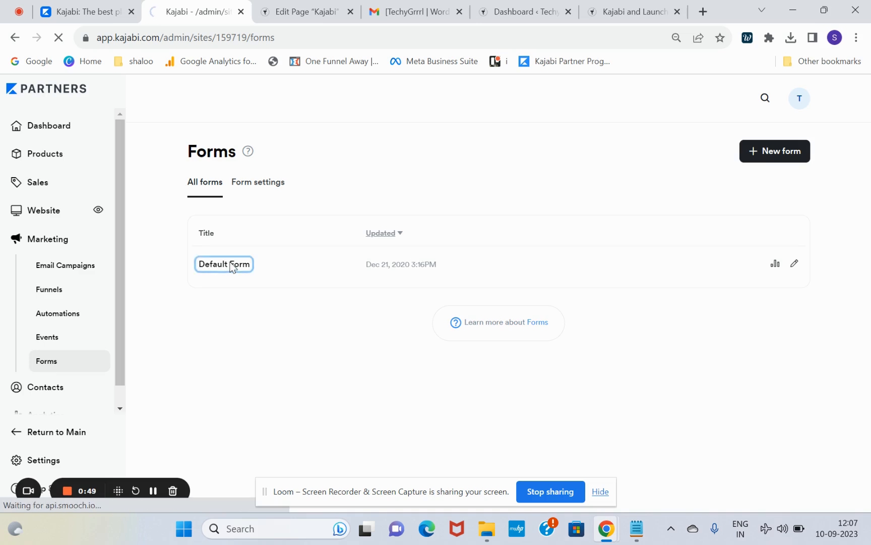
click(224, 265)
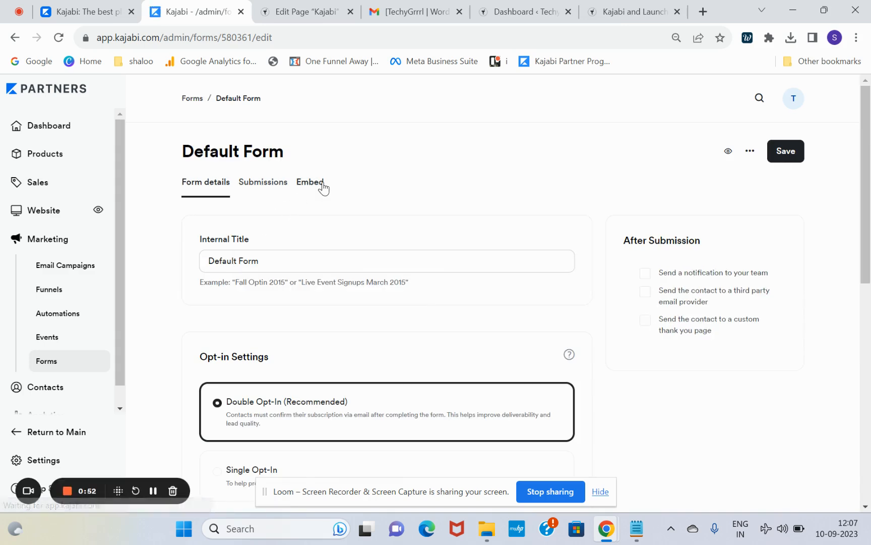
click(310, 181)
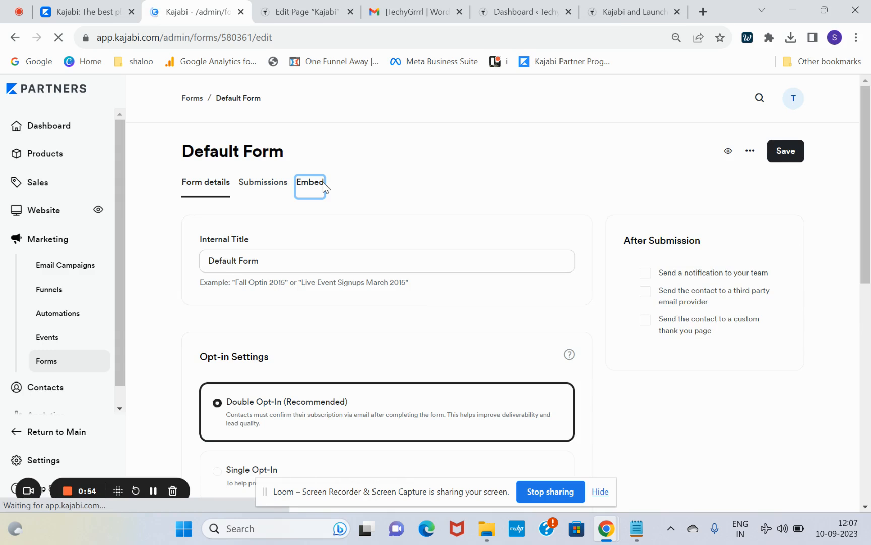
click(310, 181)
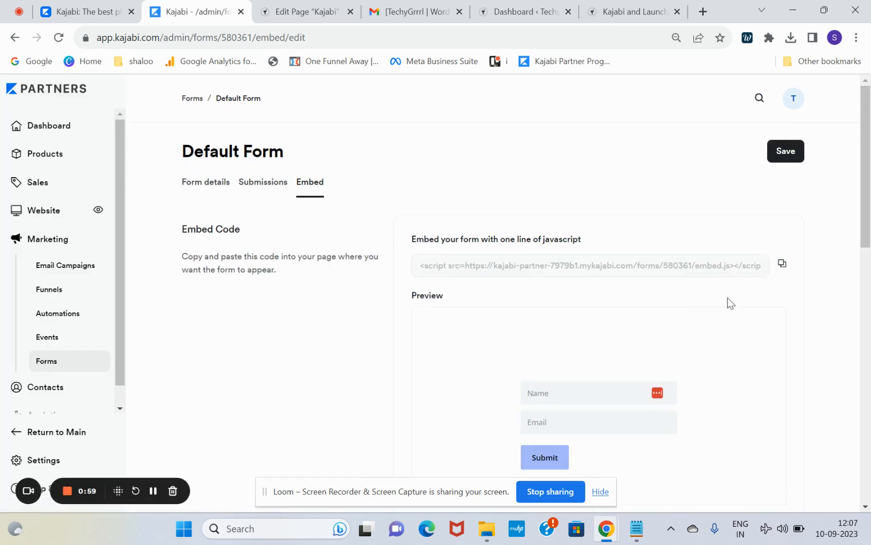
scroll(down, 3)
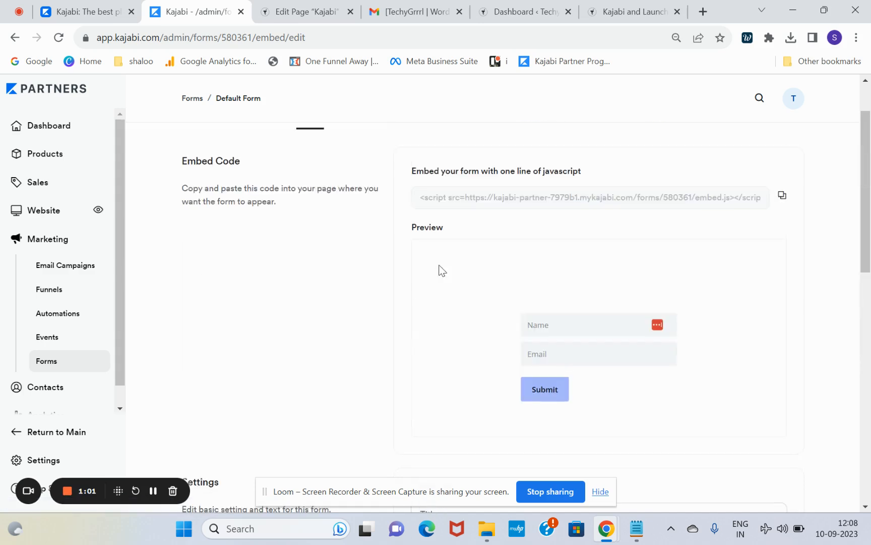
mouse_move(519, 287)
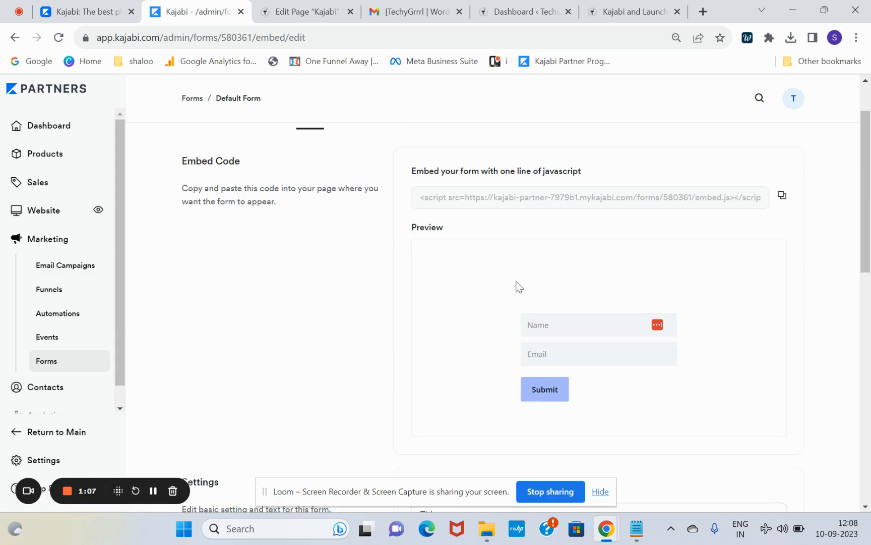
mouse_move(730, 363)
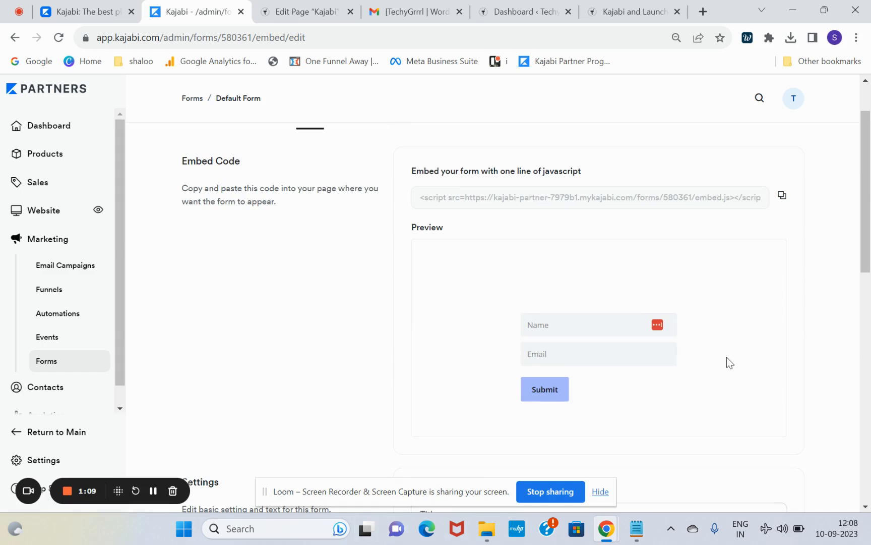
Step: Give the form a tan background, set its style to show inline, and save
scroll(down, 3)
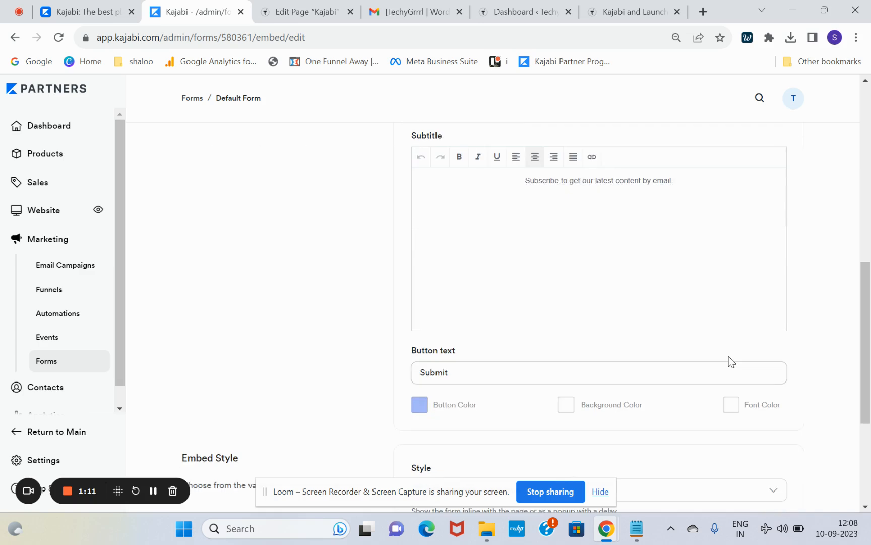
click(566, 268)
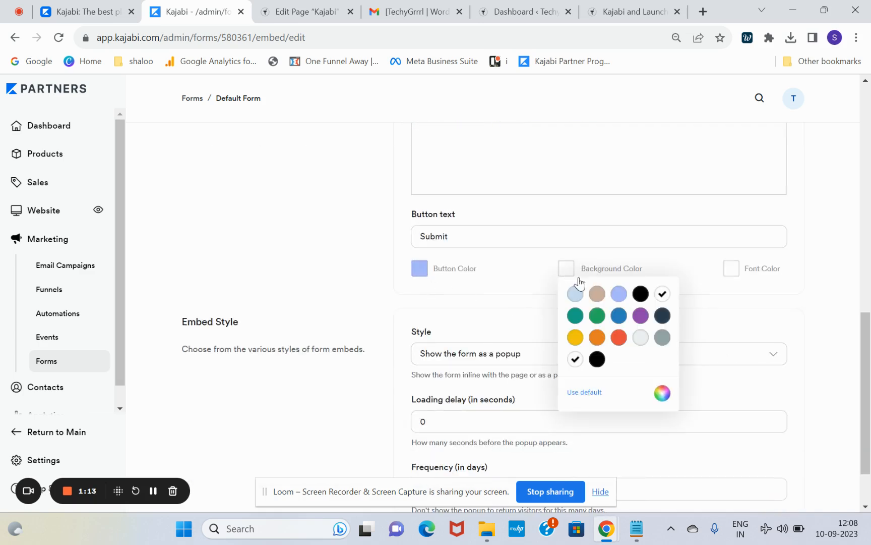
click(596, 294)
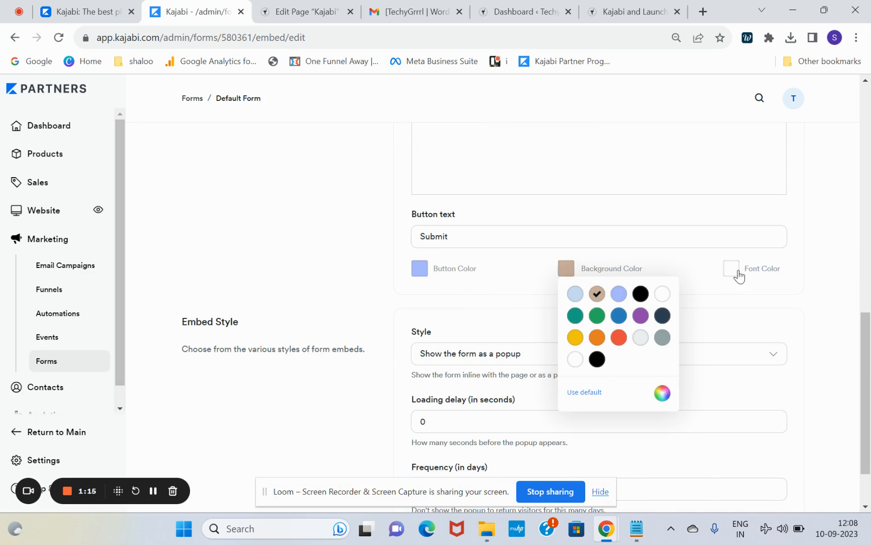
mouse_move(798, 324)
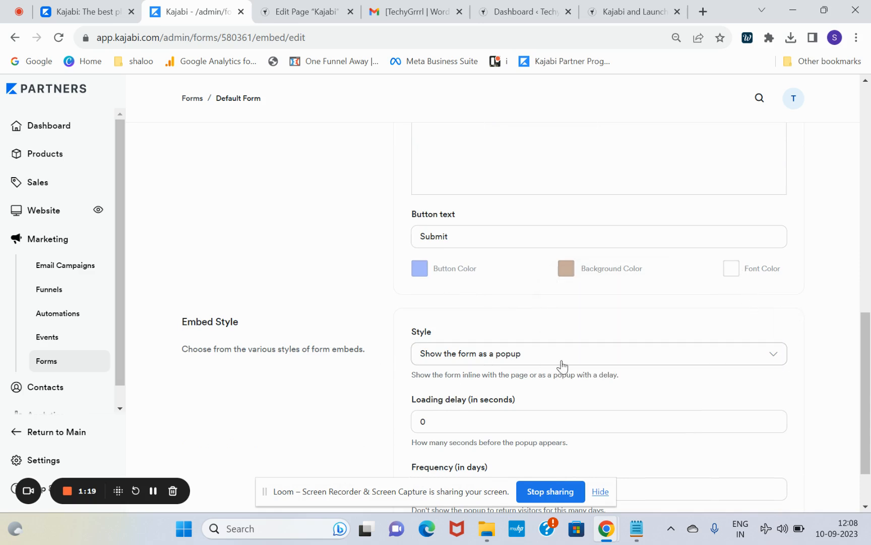
click(599, 353)
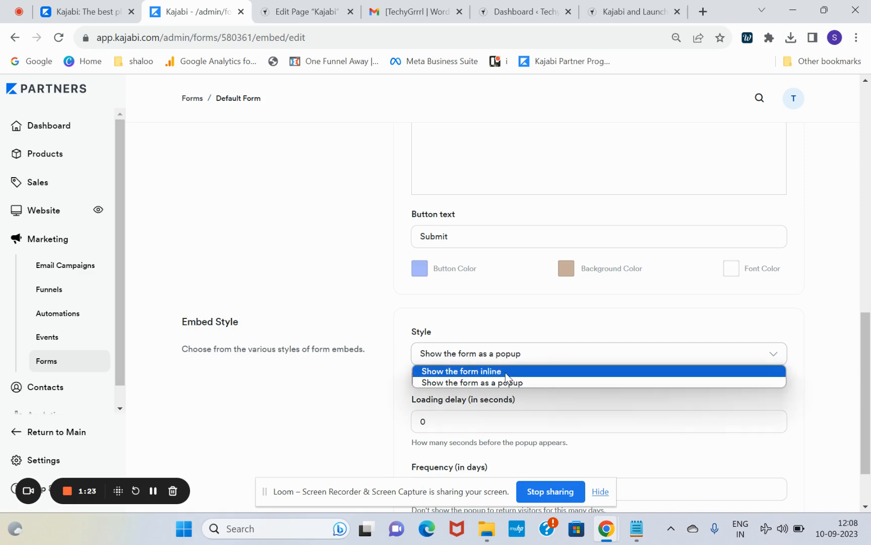
click(461, 371)
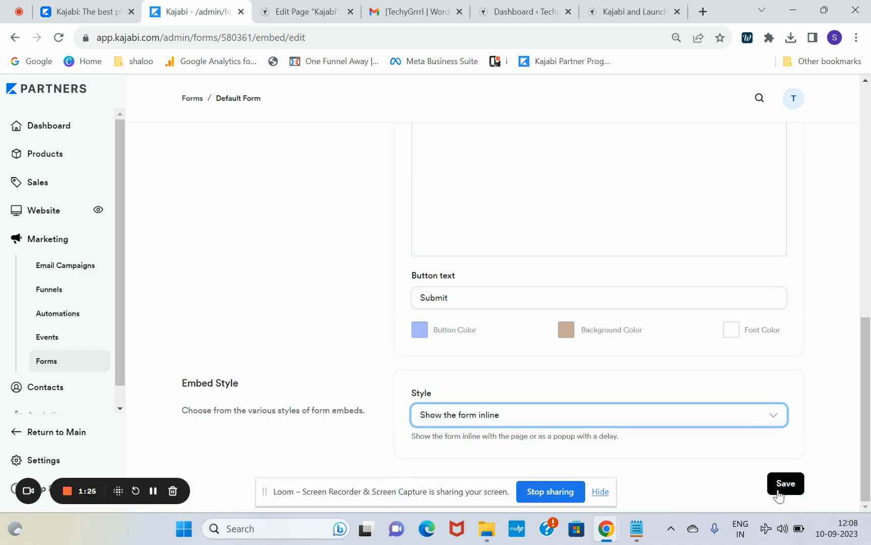
click(785, 483)
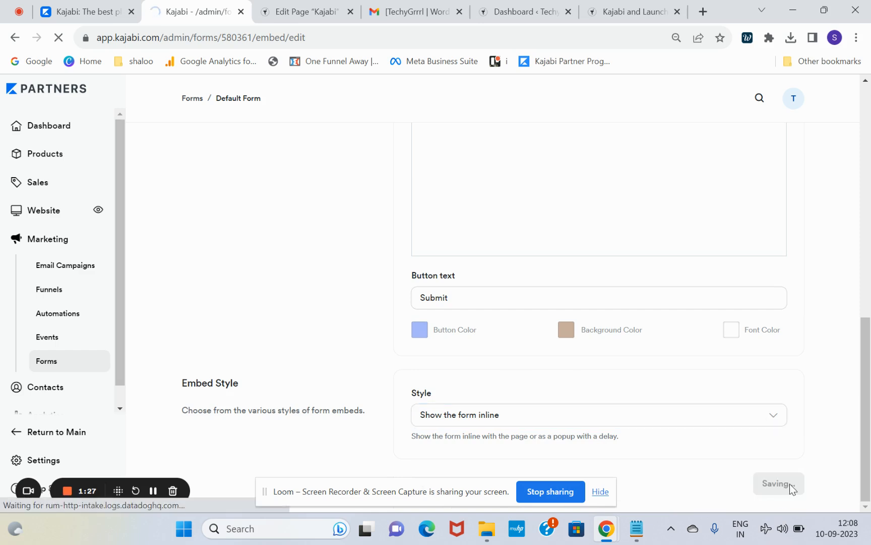
click(778, 483)
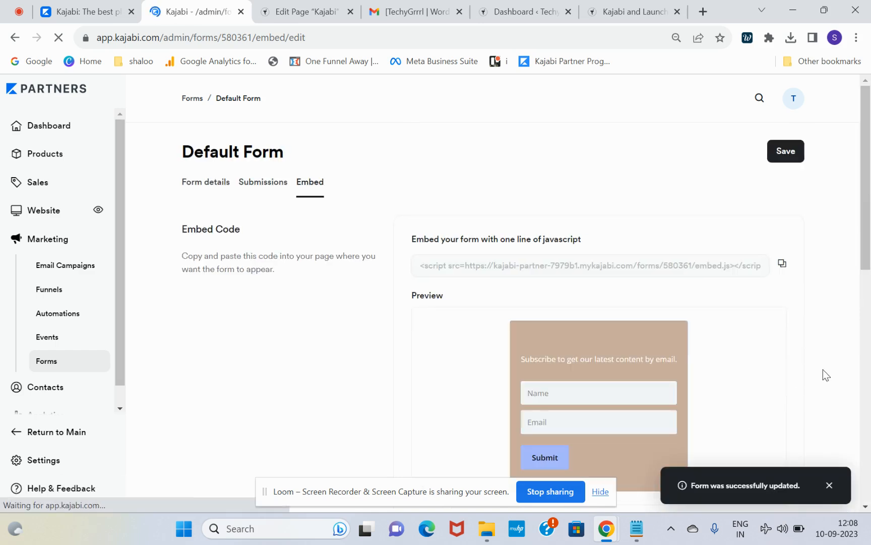
Step: Enter 'Newsletter' as the form title in Settings and save the change
scroll(down, 3)
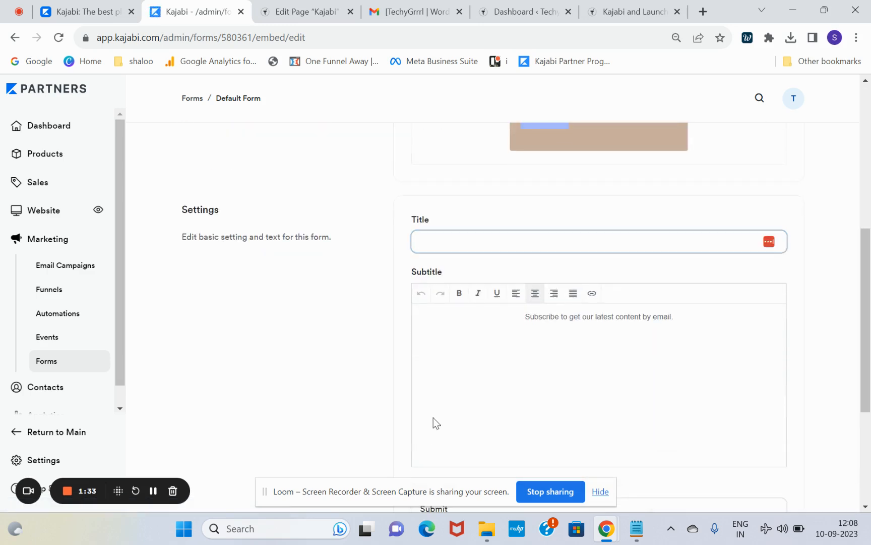
text(Newsletter)
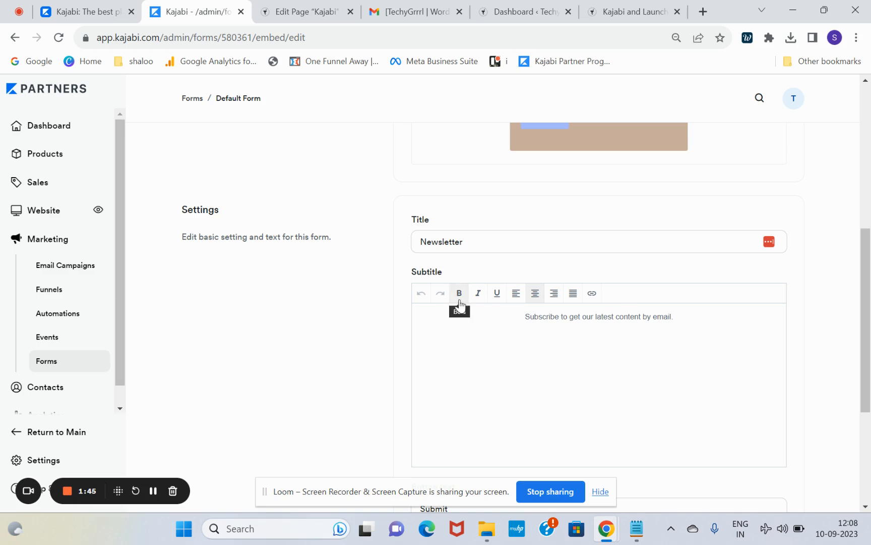
mouse_move(516, 293)
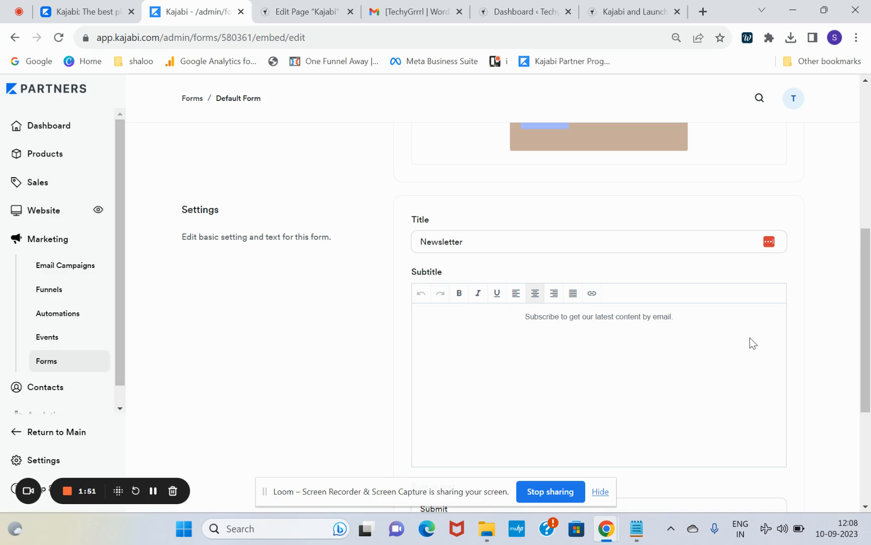
click(309, 181)
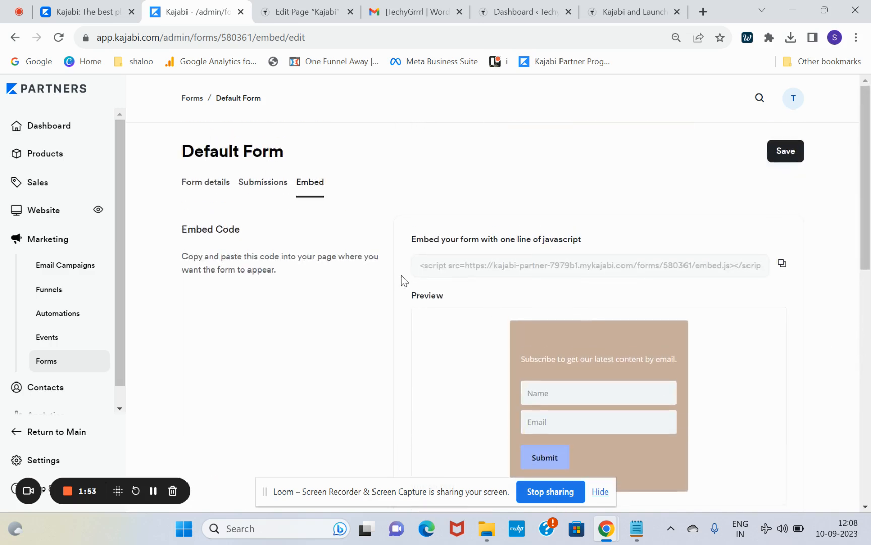
click(786, 151)
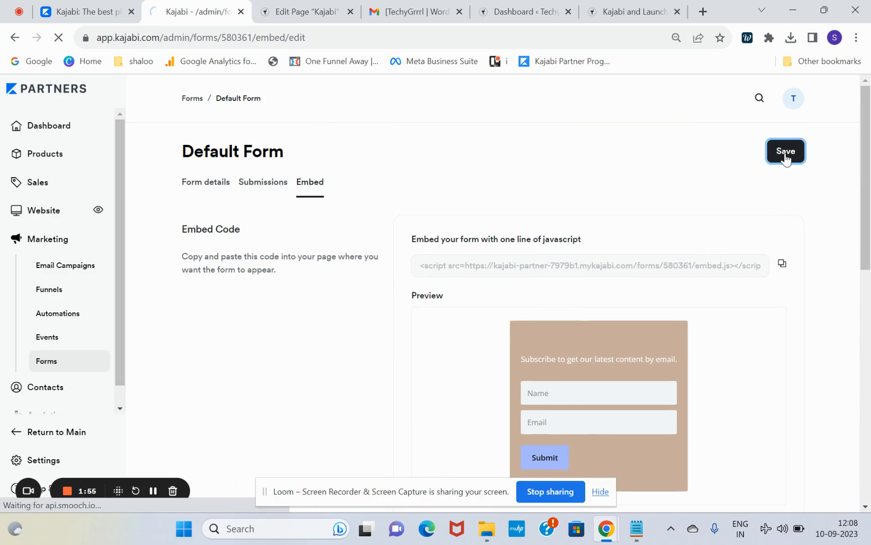
Step: Copy the Newsletter form's embed script and switch to the WordPress 'Edit Page Kajabi' tab
click(786, 151)
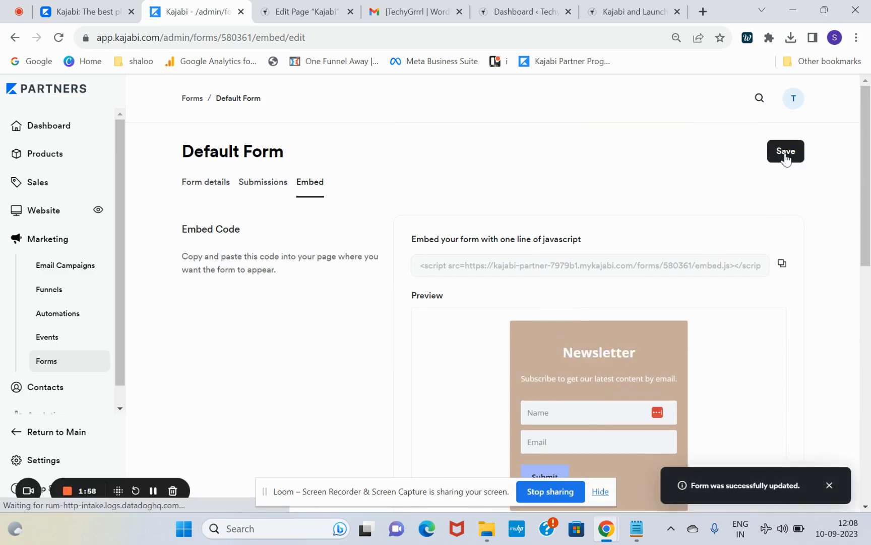
click(782, 264)
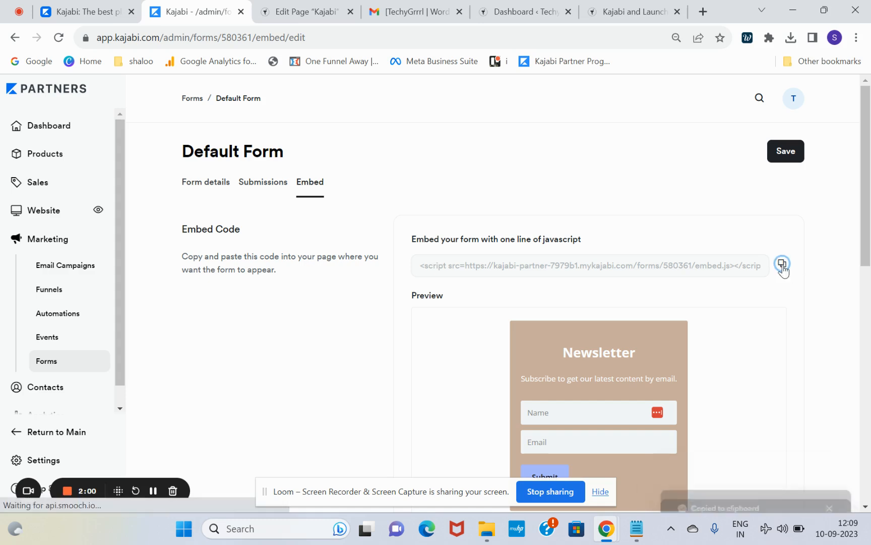
click(783, 264)
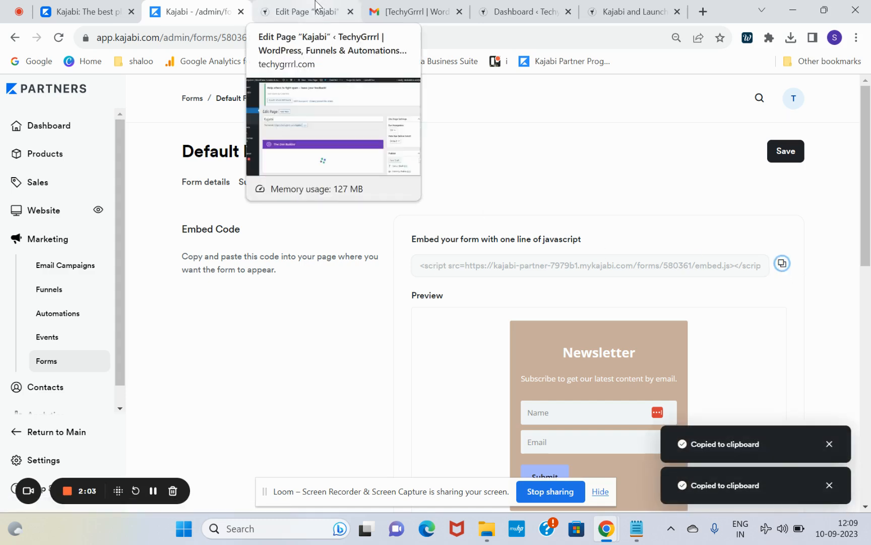
click(306, 11)
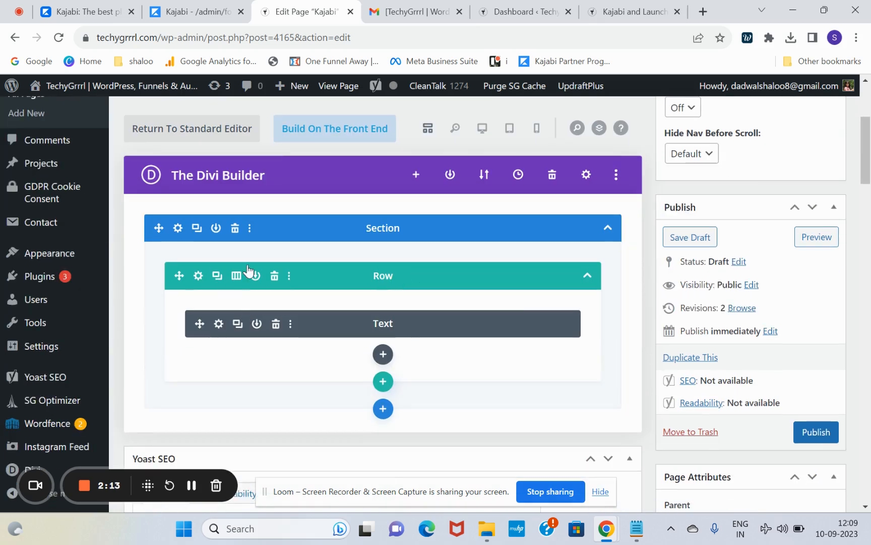
Step: Enable Divi's Visual Builder and add a section with a one-column row
click(335, 128)
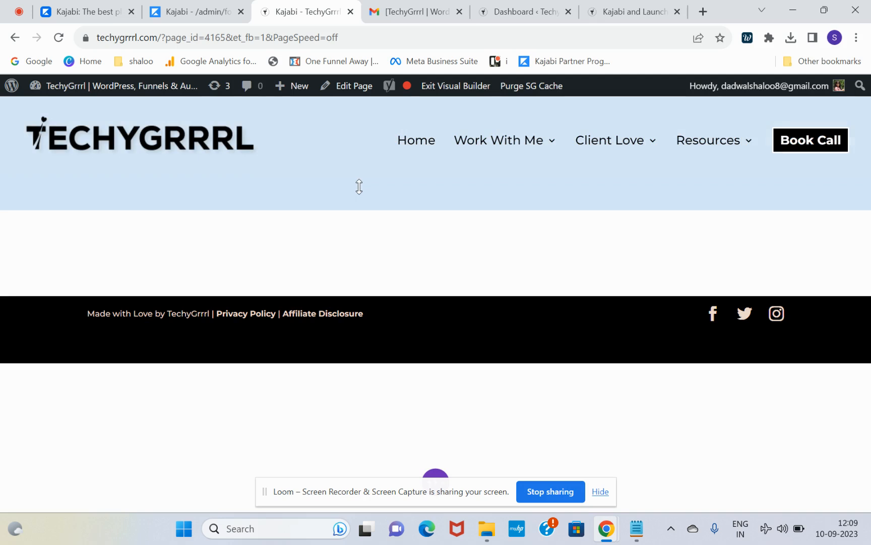
mouse_move(380, 428)
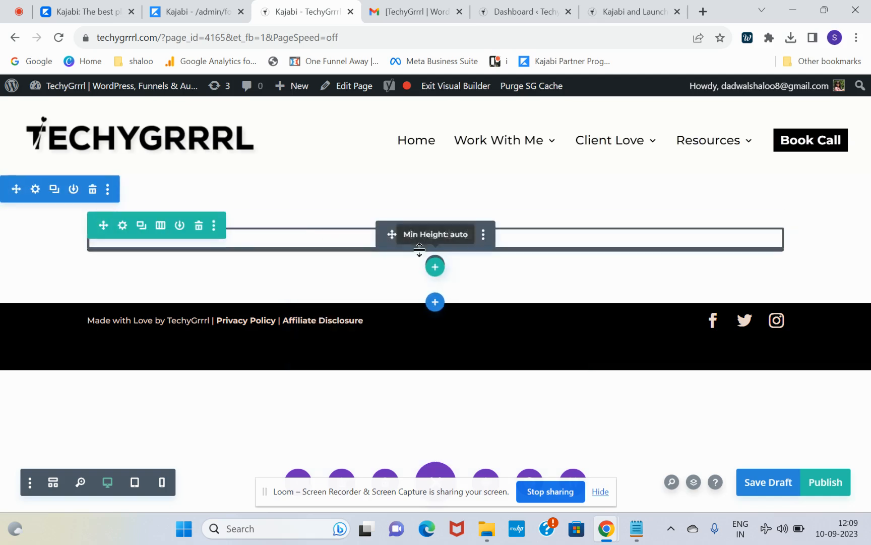
click(122, 224)
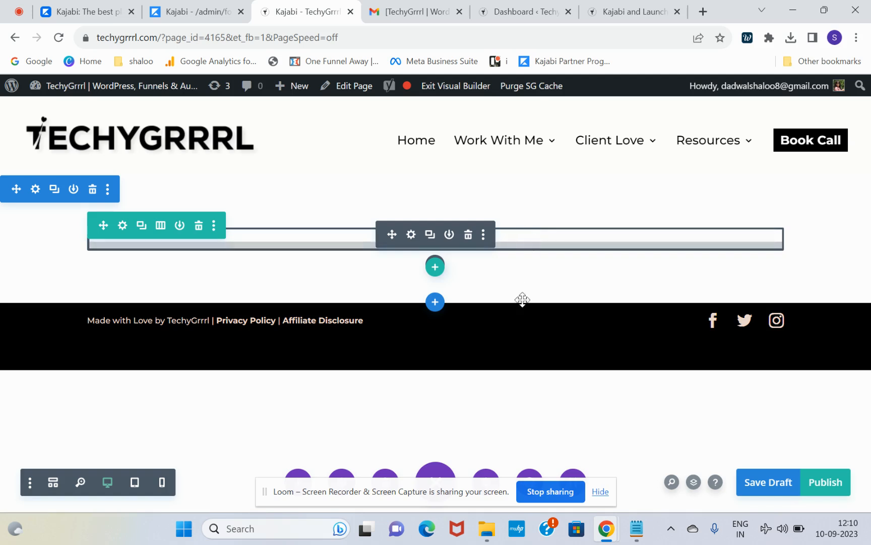
Step: Insert a Code module in the row containing the Kajabi form embed.js script
click(435, 267)
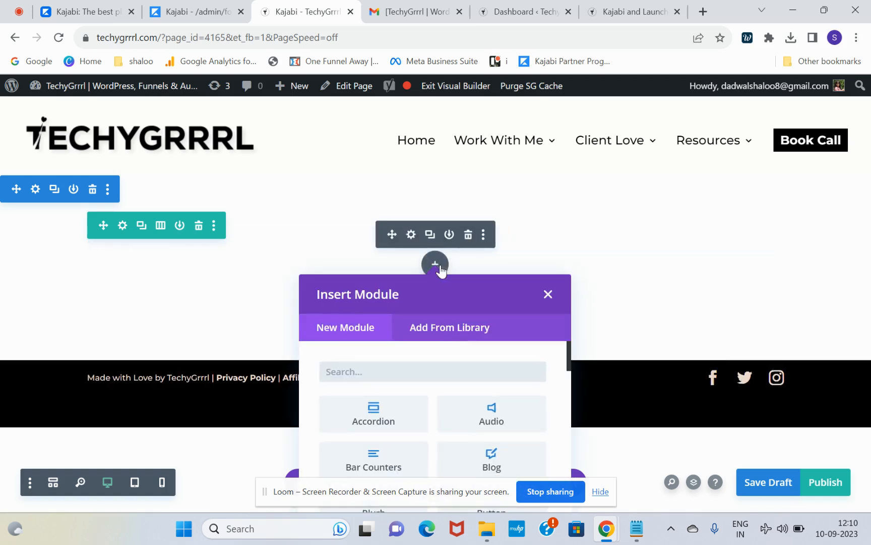
text(code)
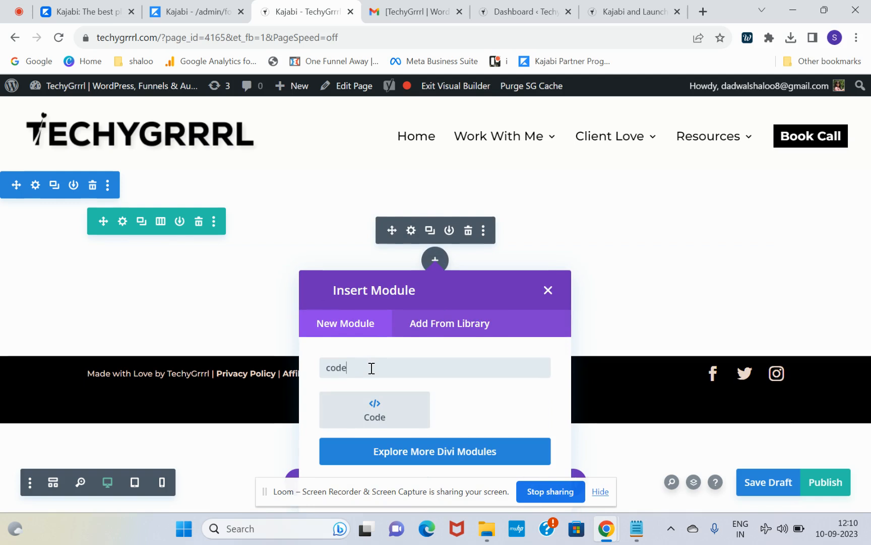
click(374, 409)
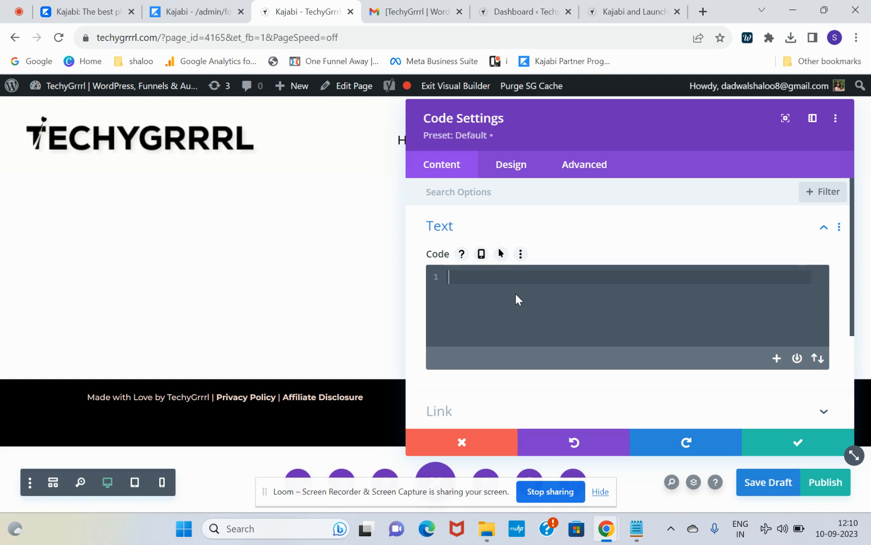
text(<script src=https://kajabi-partner-7979b1.mykajabi.com/forms/580361/embed.js></script>)
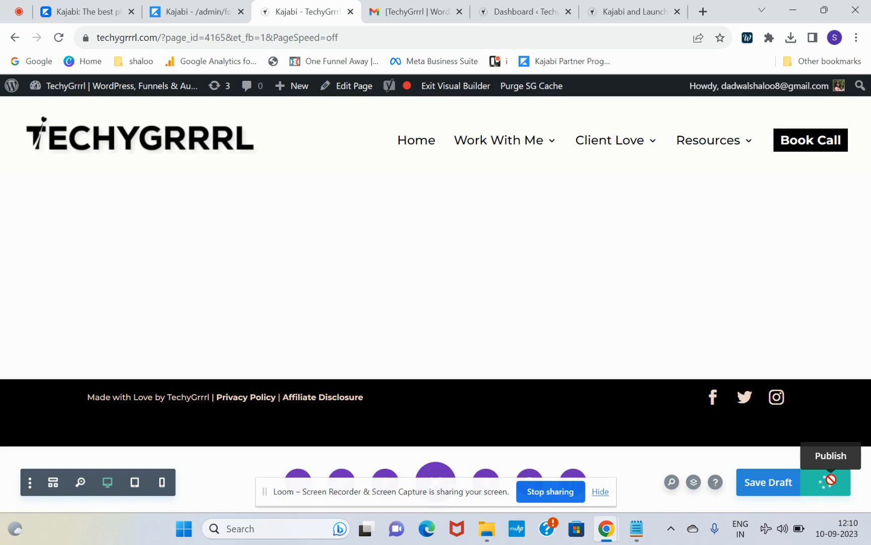
mouse_move(696, 148)
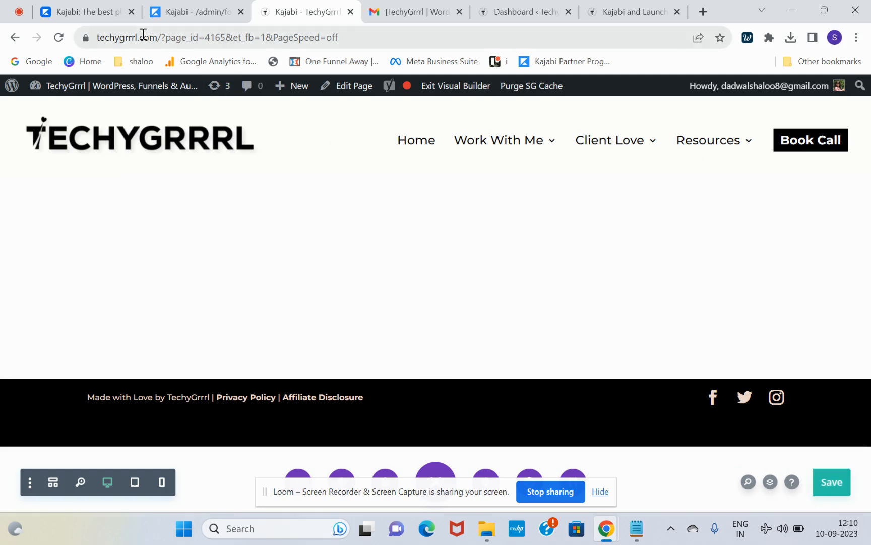
Step: Exit the Visual Builder and scroll to the live Newsletter form with Name and Email fields
click(455, 85)
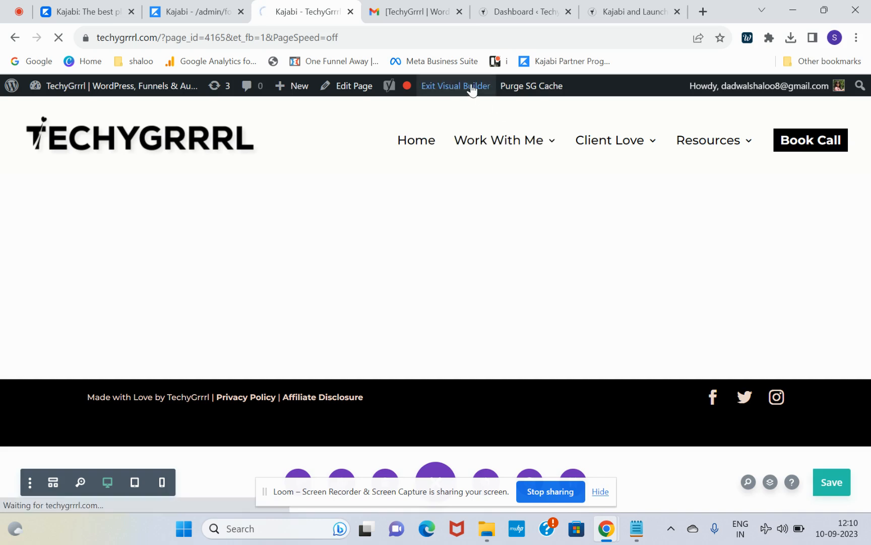
click(456, 86)
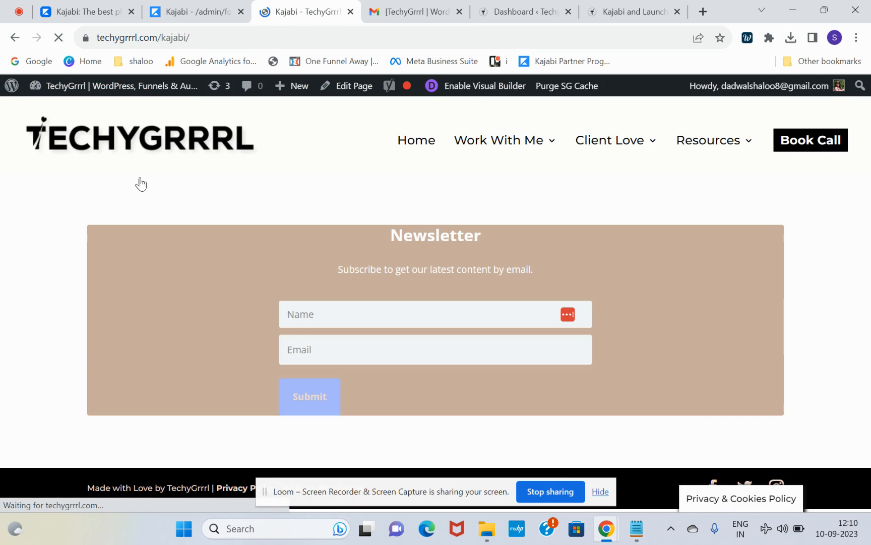
scroll(down, 3)
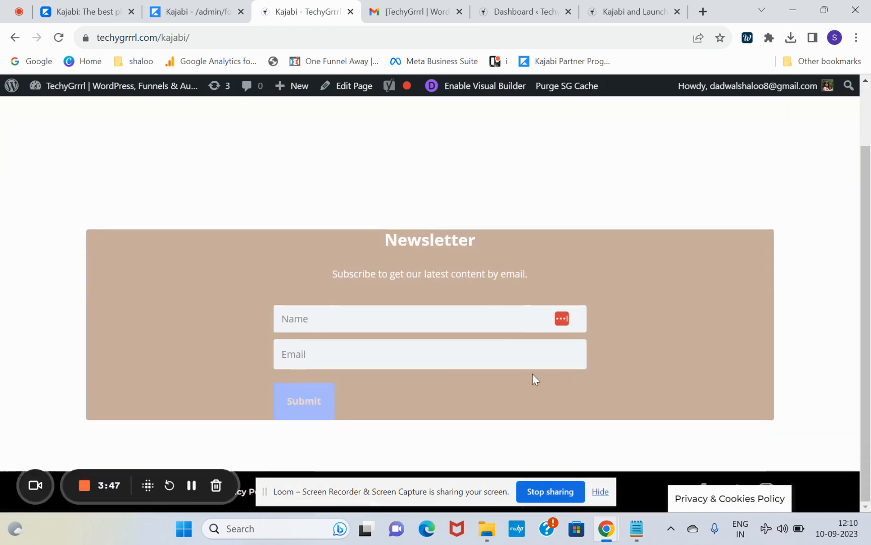
mouse_move(510, 256)
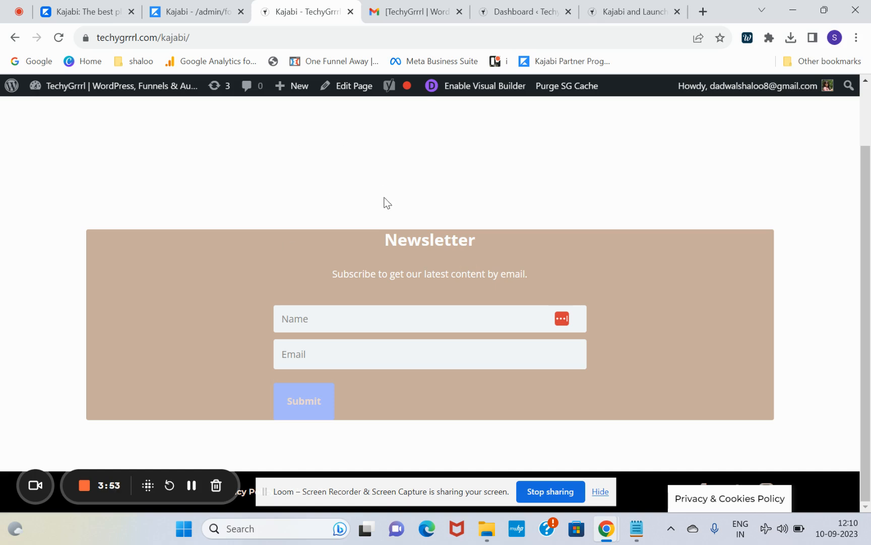
mouse_move(484, 86)
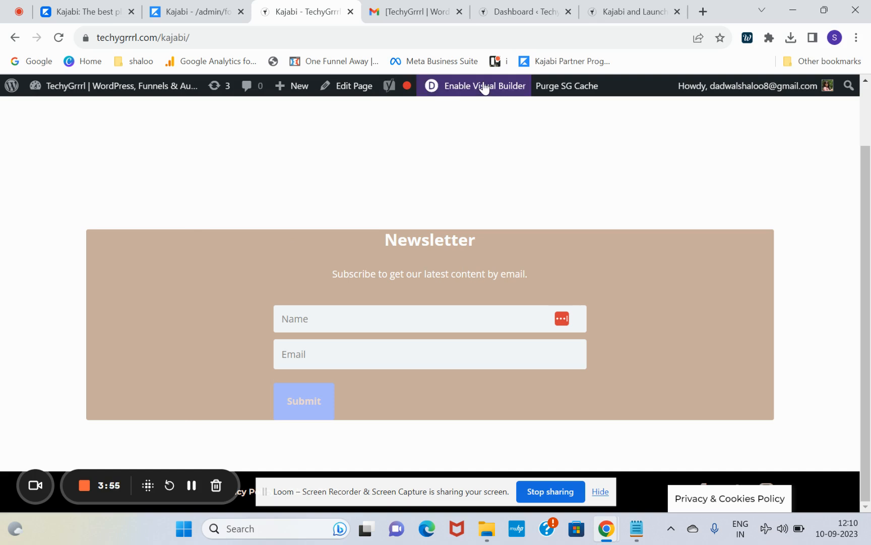
Step: Reopen the Visual Builder, give the form's section a tan background, confirm, and expand the save options
click(483, 86)
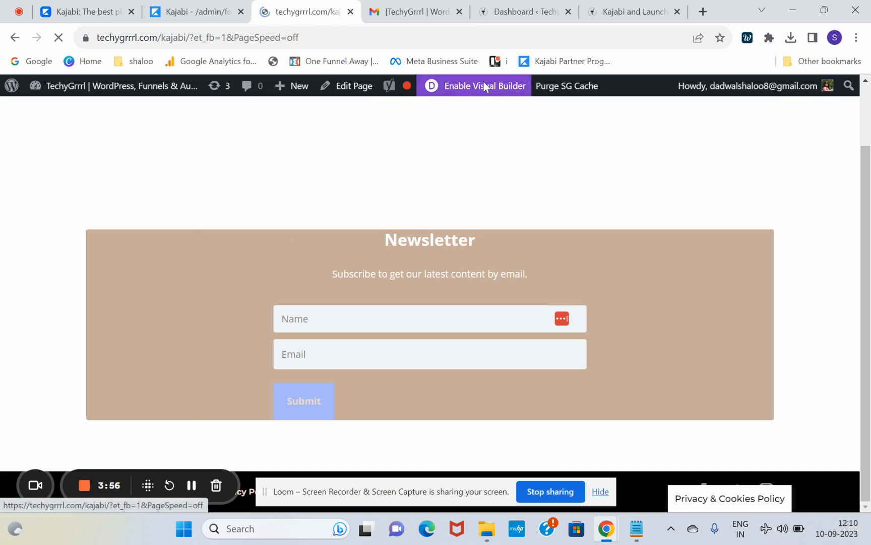
click(473, 85)
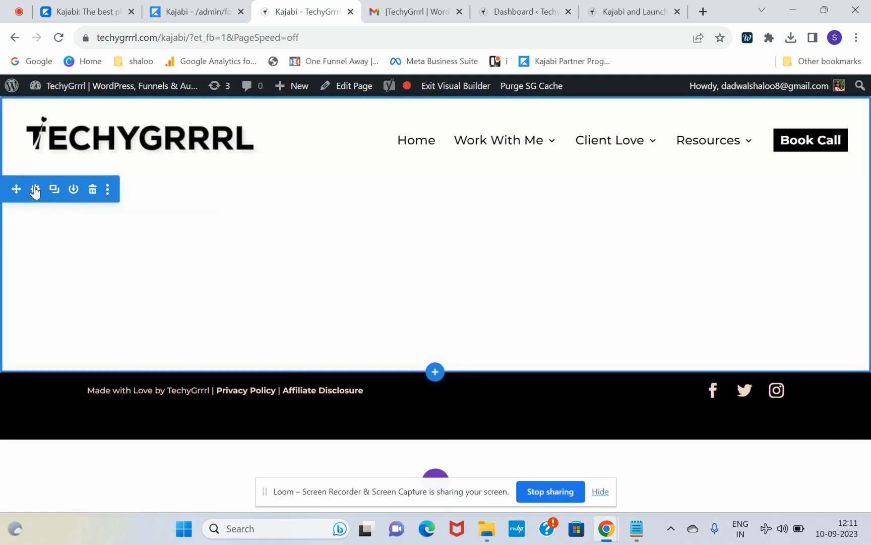
click(36, 188)
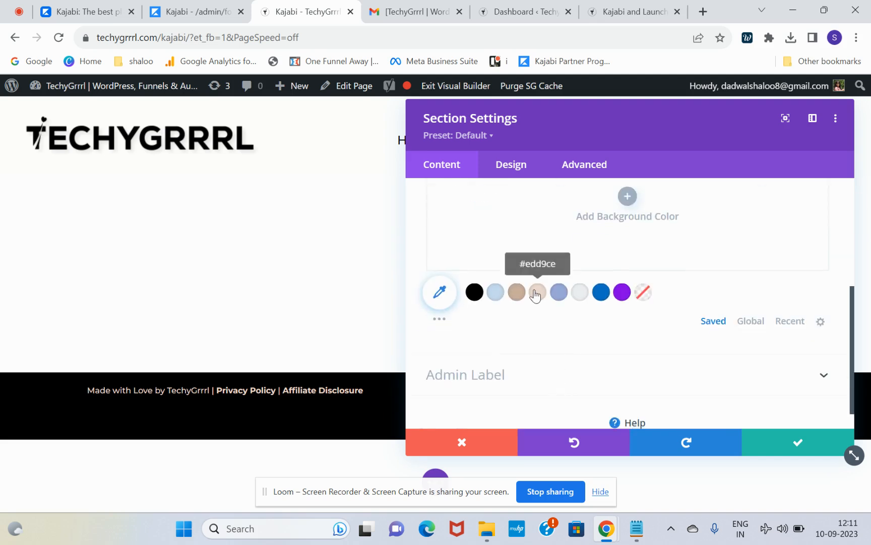
click(537, 292)
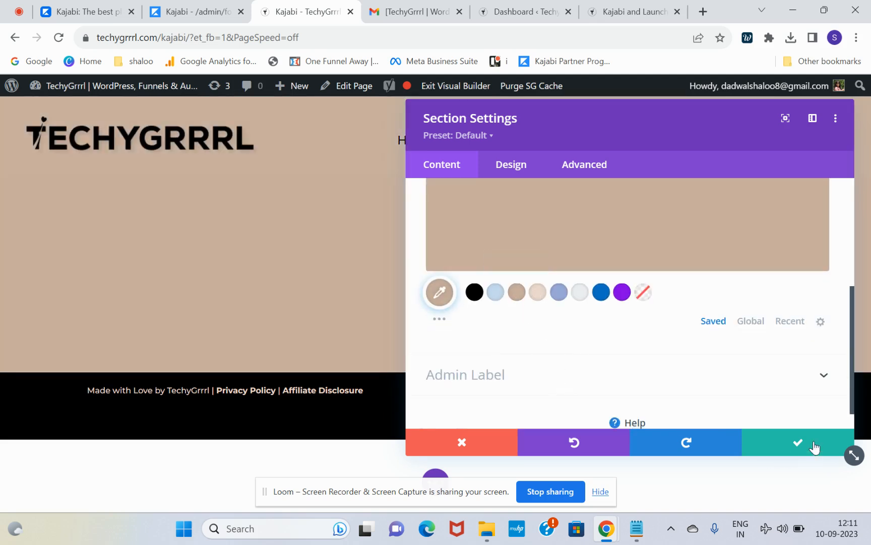
click(797, 443)
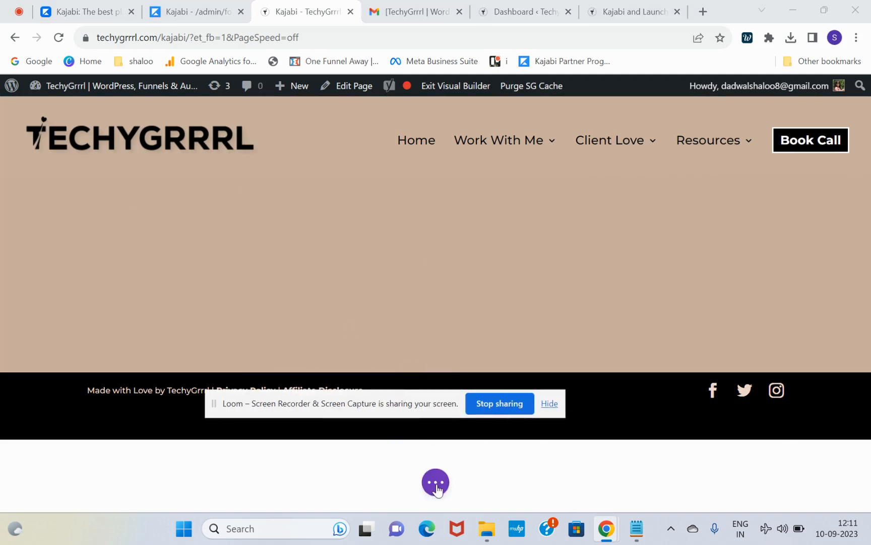
click(435, 482)
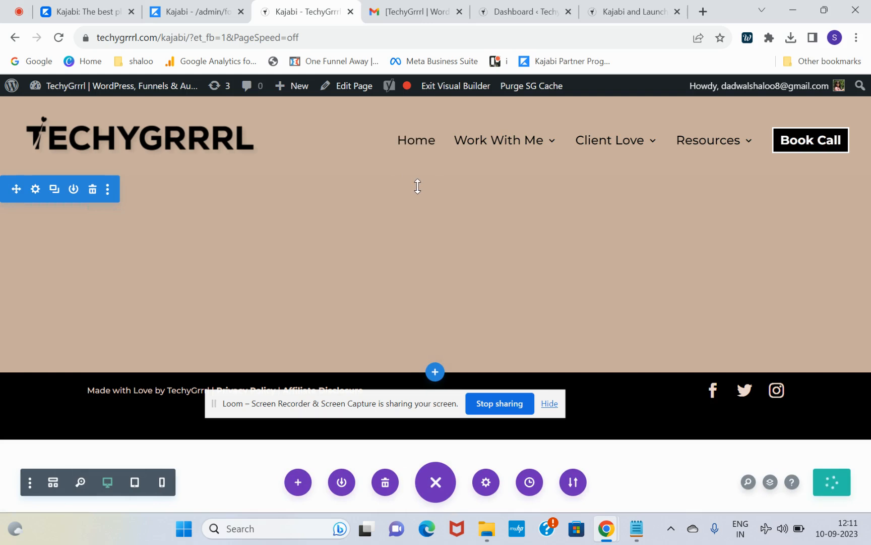
mouse_move(455, 86)
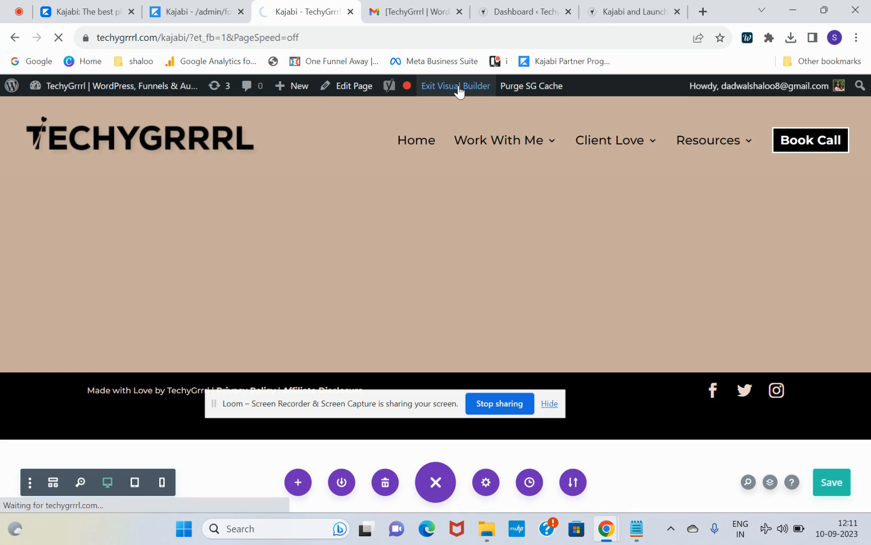
Step: Exit the Visual Builder to review the live page, then go to the techygrrrl.com homepage
click(455, 86)
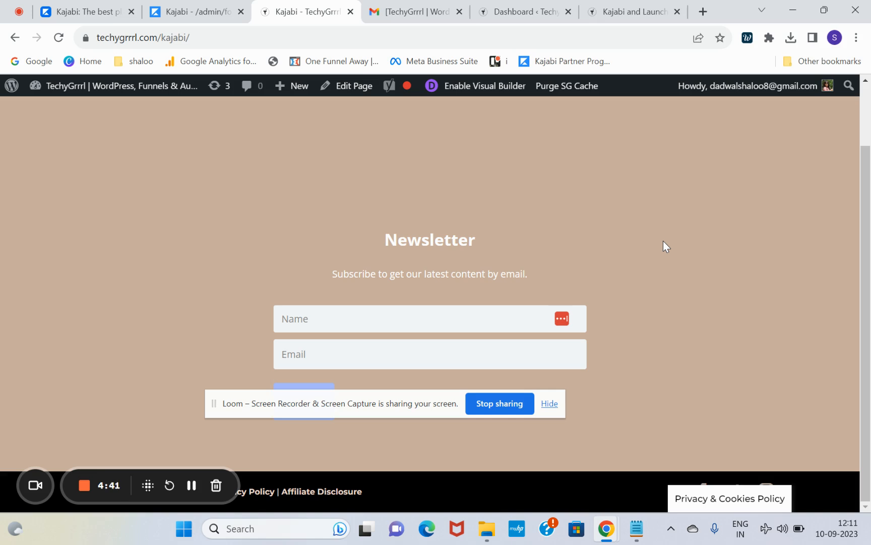
mouse_move(361, 407)
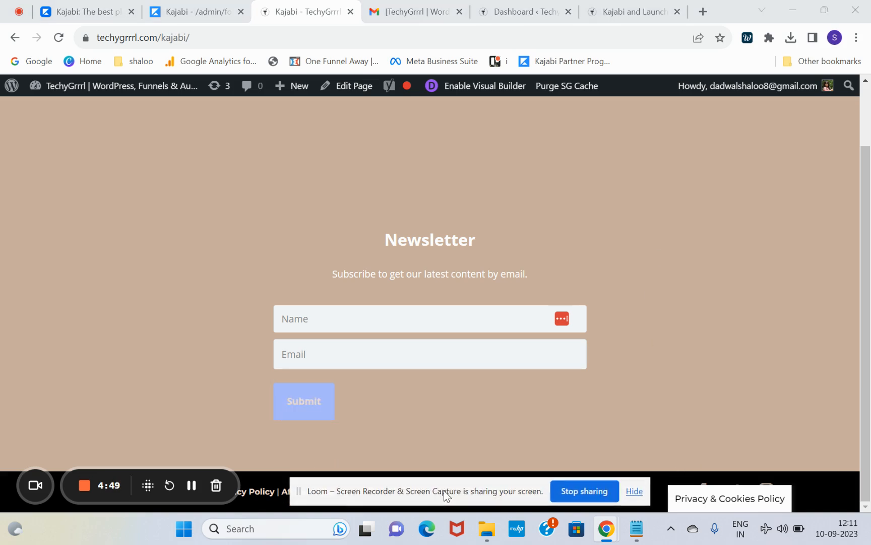
click(304, 400)
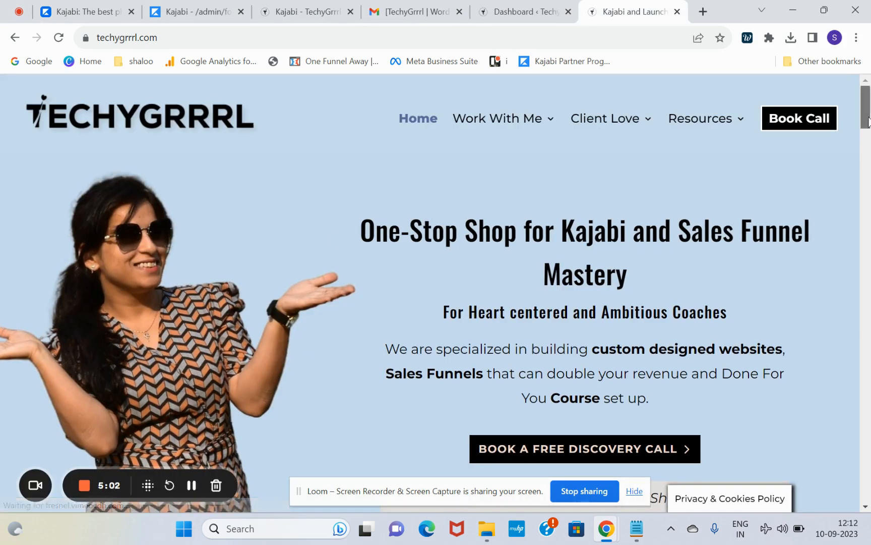
Step: Scroll through the homepage footer and reload the page to show the admin bar
scroll(down, 3)
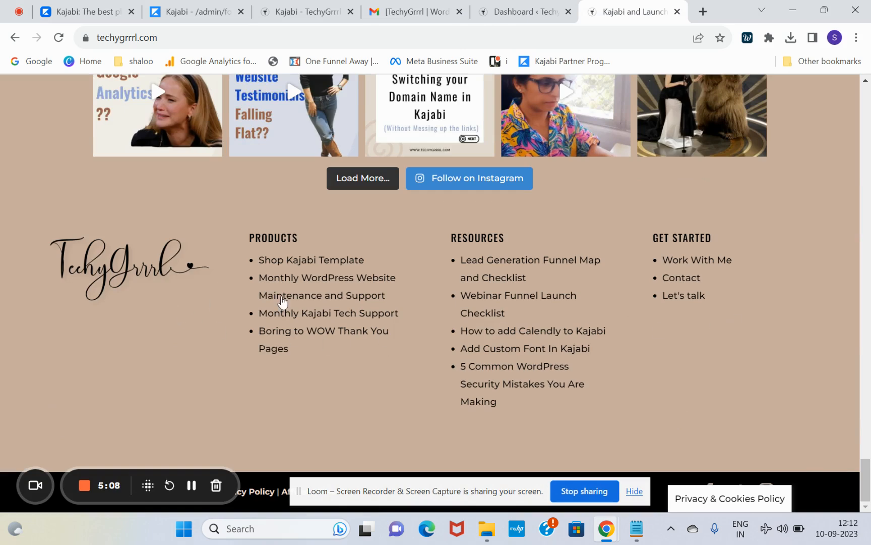
scroll(up, 3)
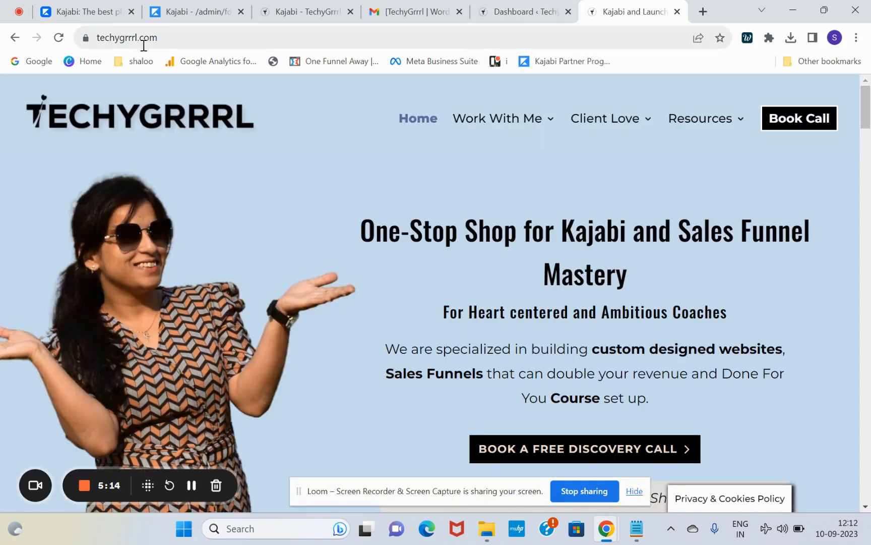
click(59, 37)
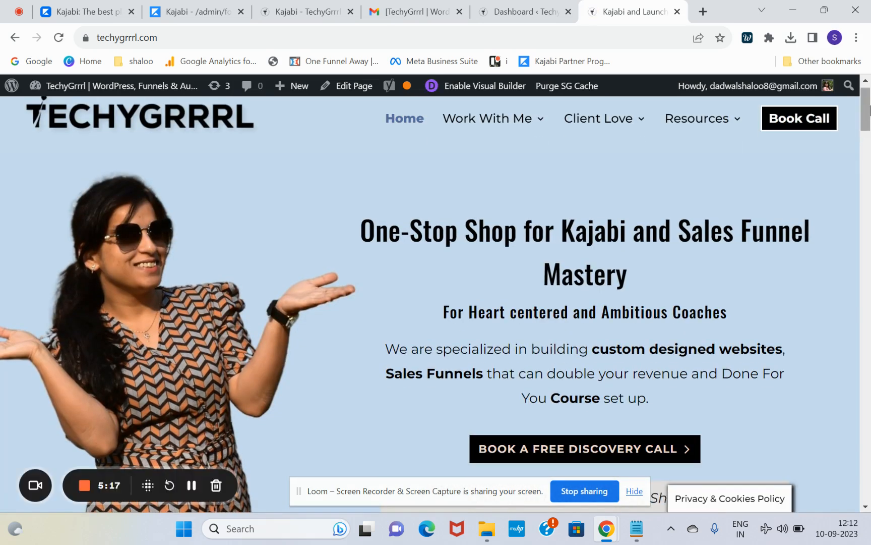
mouse_move(498, 109)
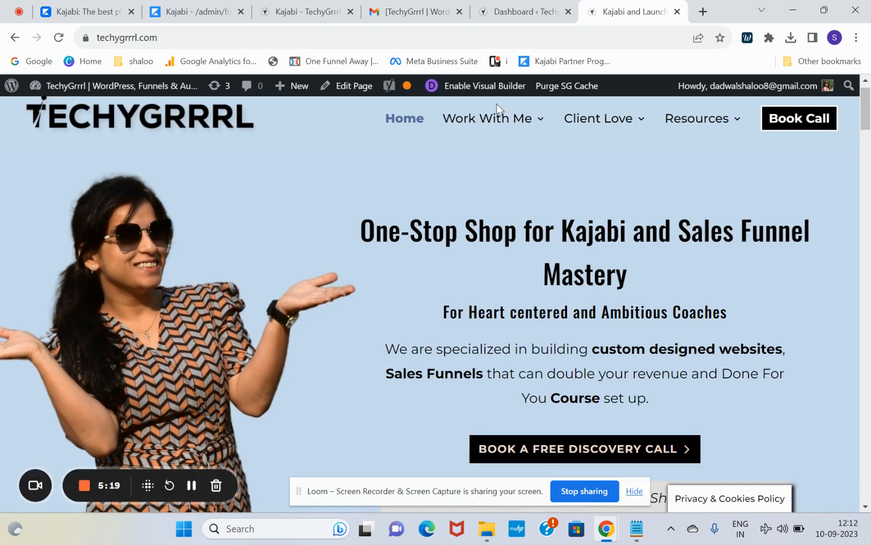
click(484, 86)
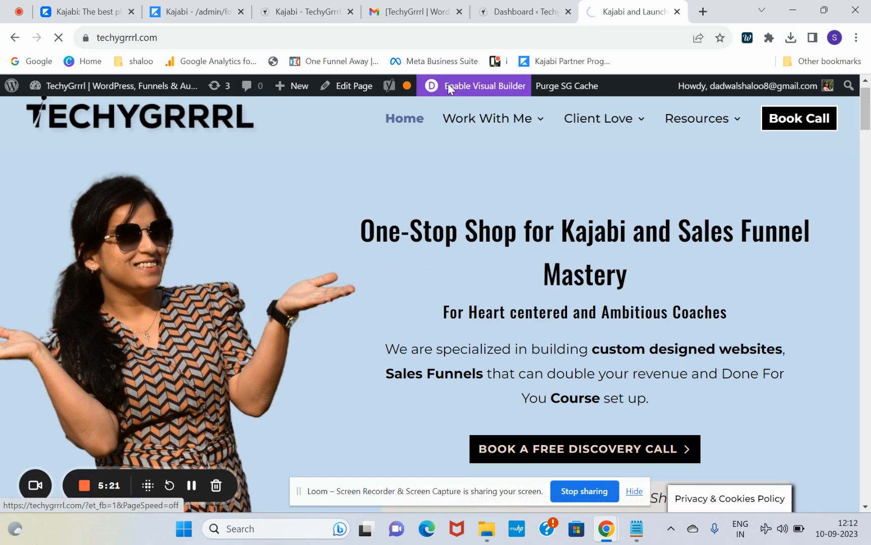
click(484, 86)
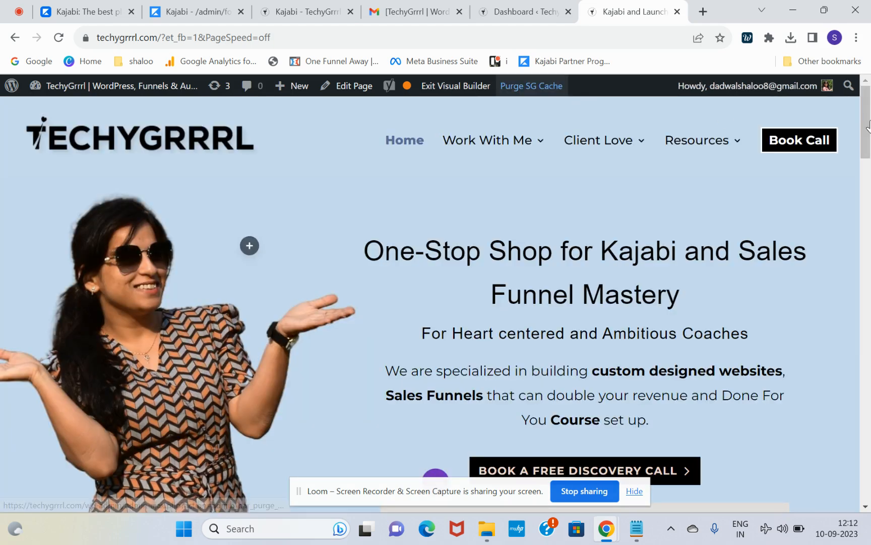
click(531, 86)
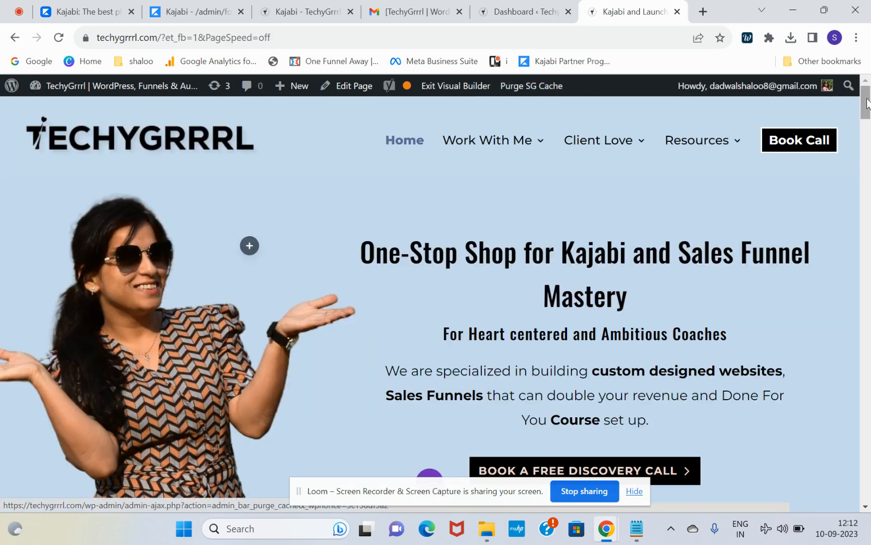
scroll(down, 3)
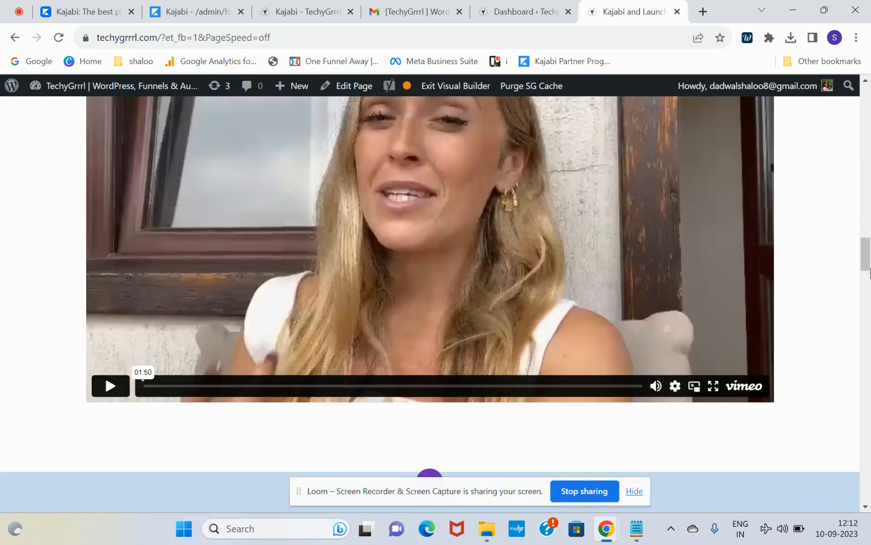
scroll(down, 3)
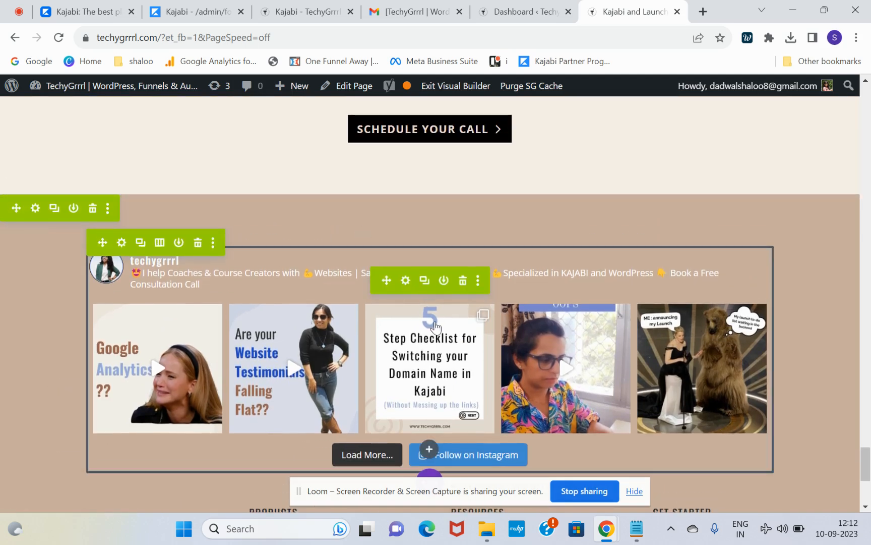
mouse_move(430, 453)
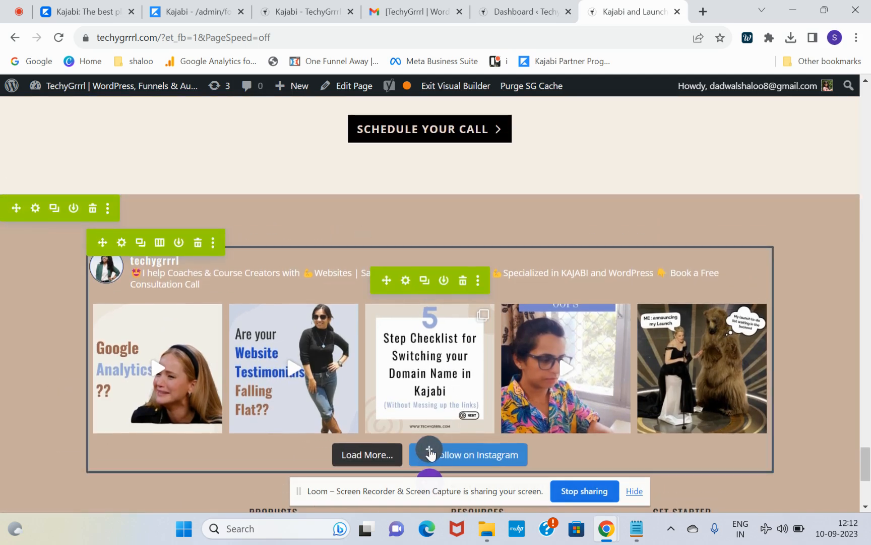
mouse_move(429, 454)
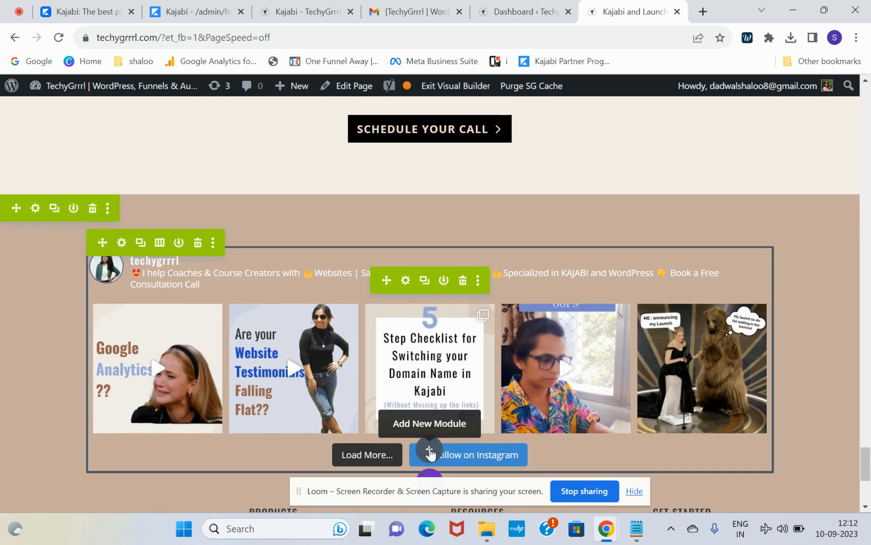
scroll(down, 3)
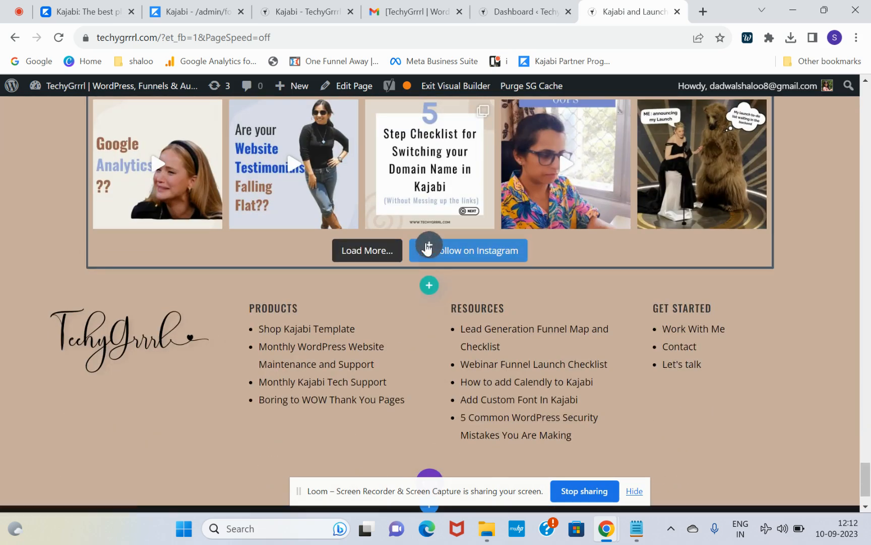
Step: Add a Code module with the Kajabi embed script below the footer Instagram feed and save the page
click(429, 248)
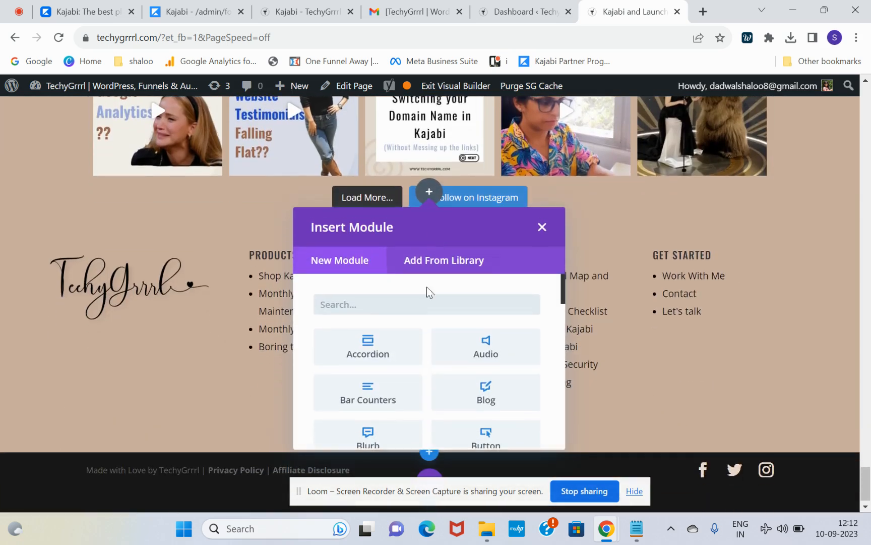
text(code)
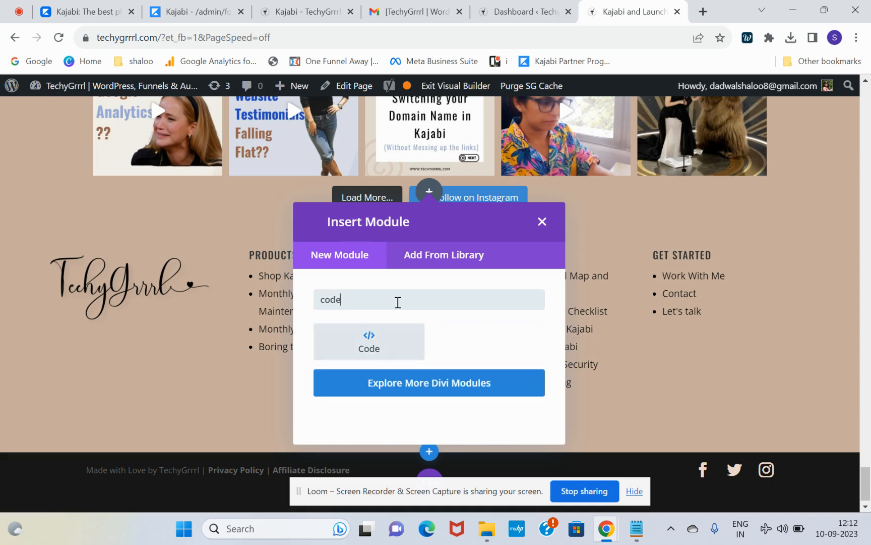
click(368, 341)
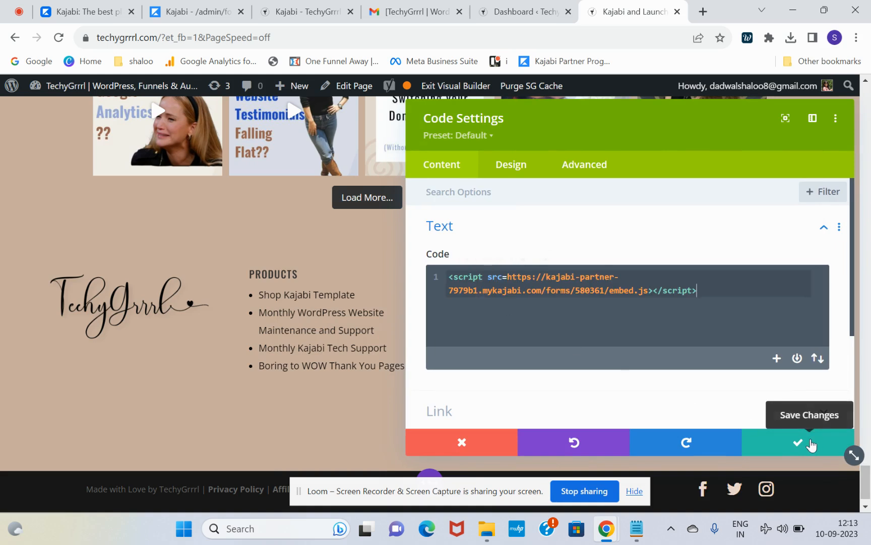
click(797, 443)
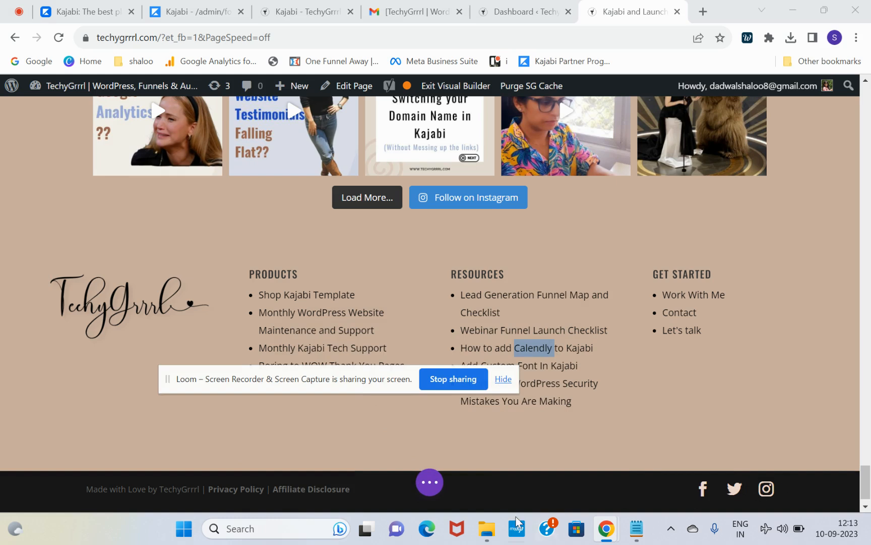
click(429, 482)
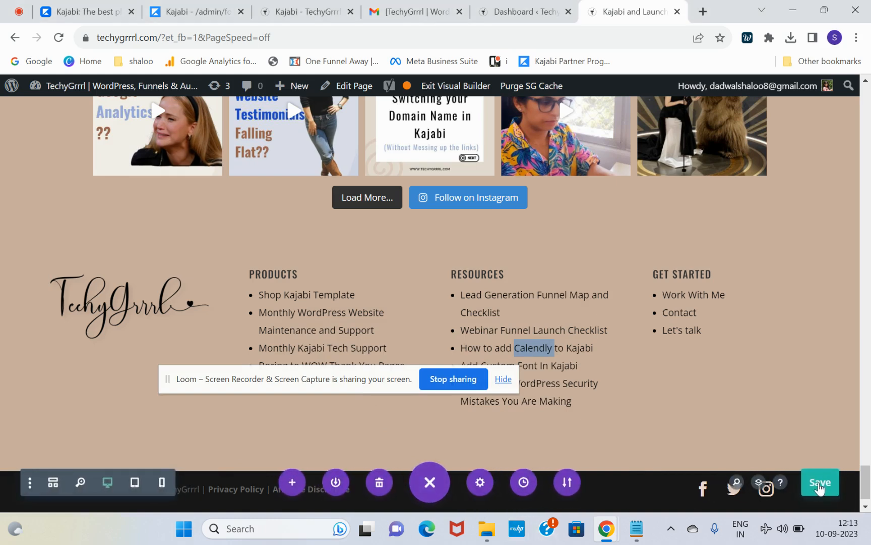
click(820, 482)
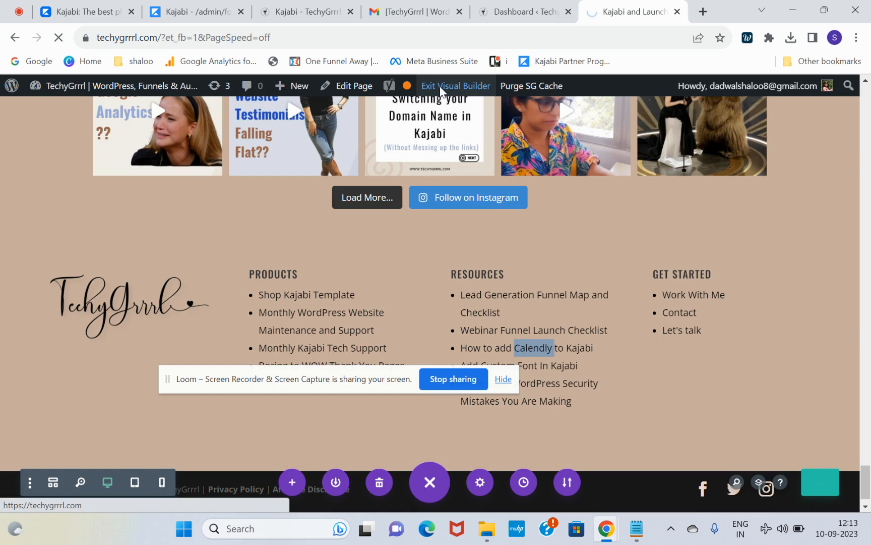
Step: Exit the Visual Builder and scroll the live homepage to the Newsletter form below the Instagram feed
click(455, 86)
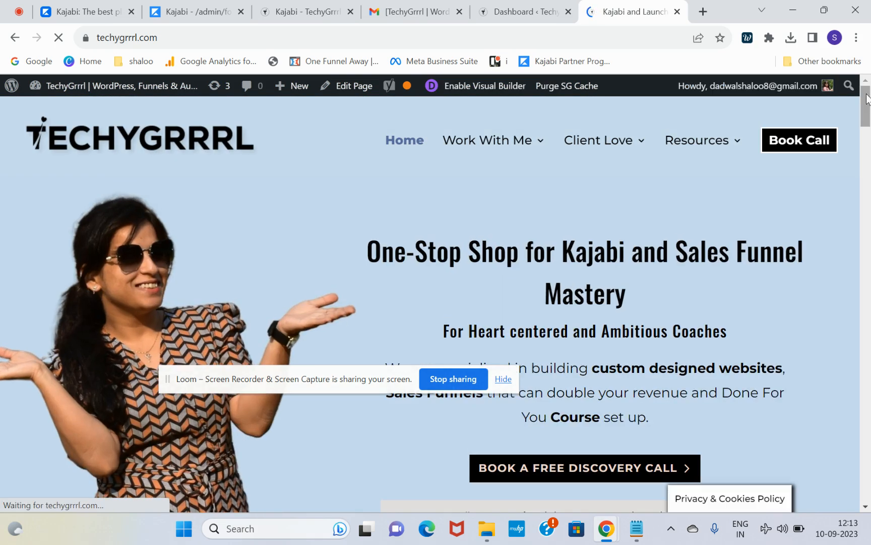
scroll(down, 3)
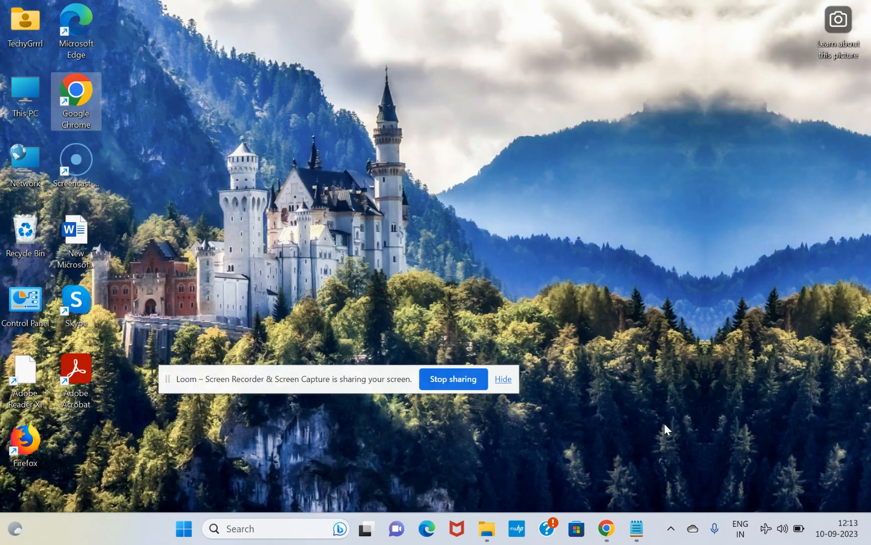
mouse_move(606, 527)
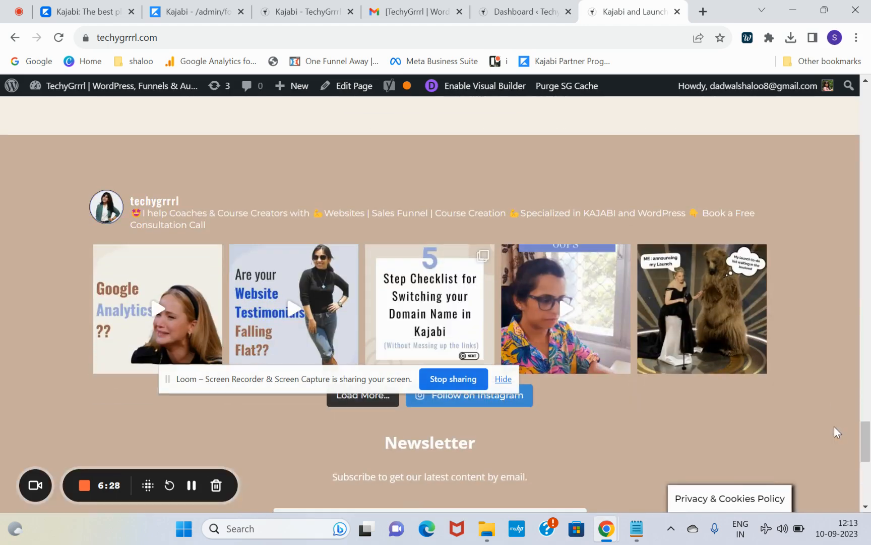
scroll(down, 3)
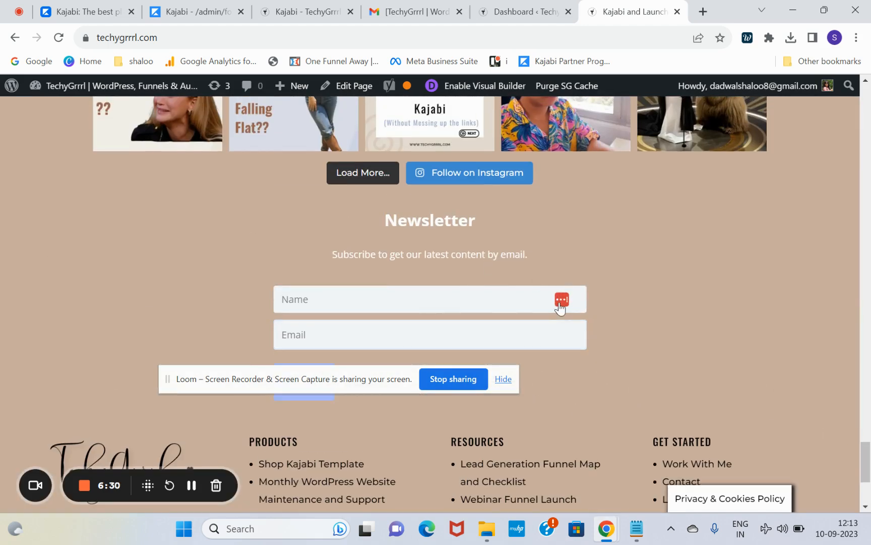
scroll(down, 3)
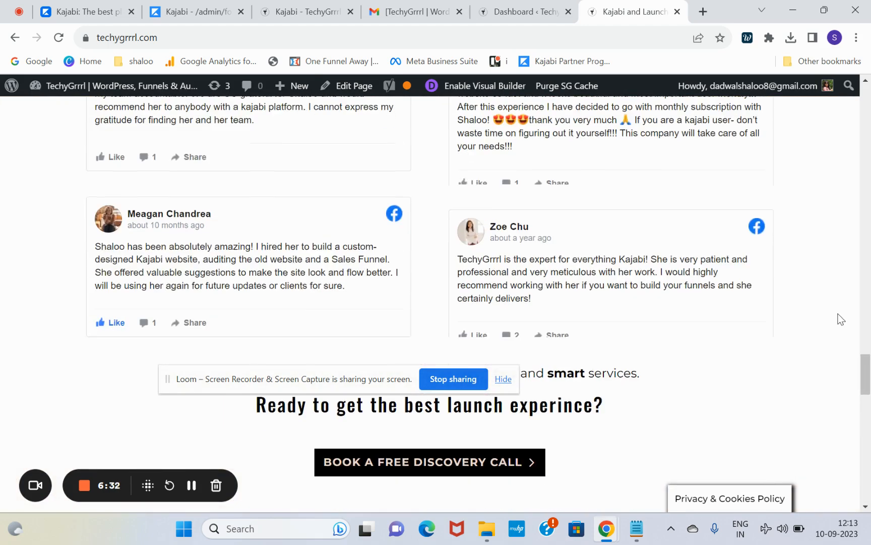
scroll(down, 3)
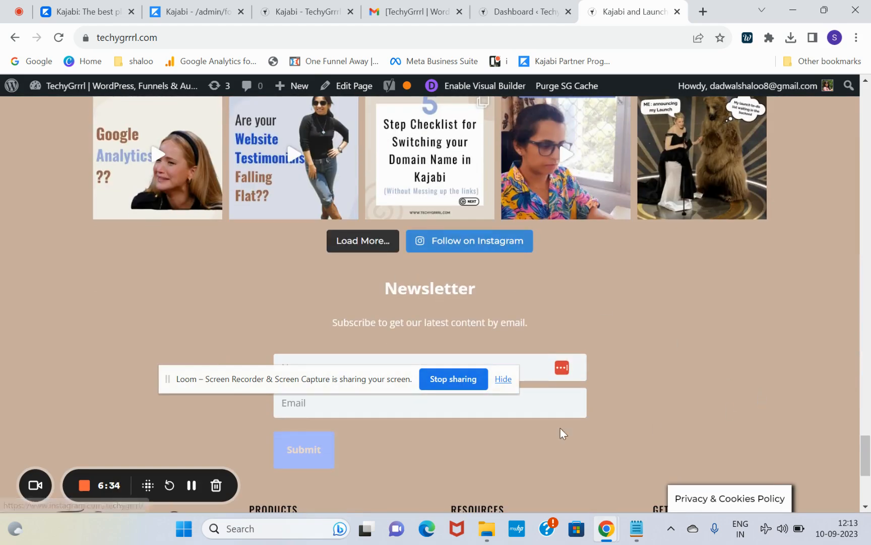
scroll(up, 3)
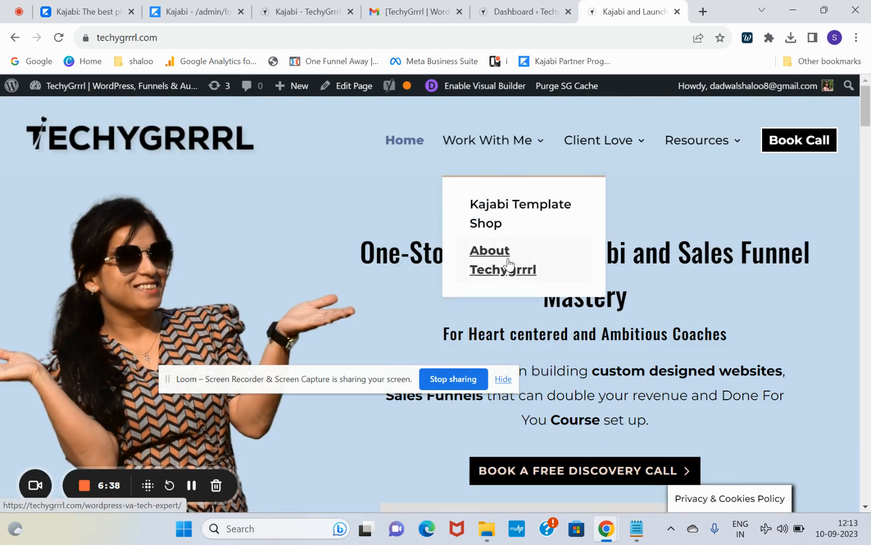
Step: Open About TechyGrrrl and reach the footer Newsletter form, activating its Email field
click(502, 259)
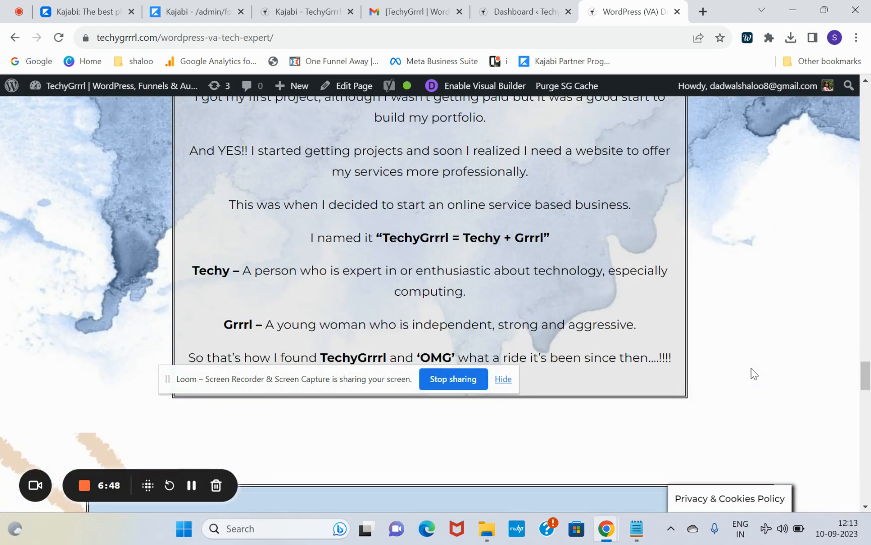
scroll(down, 3)
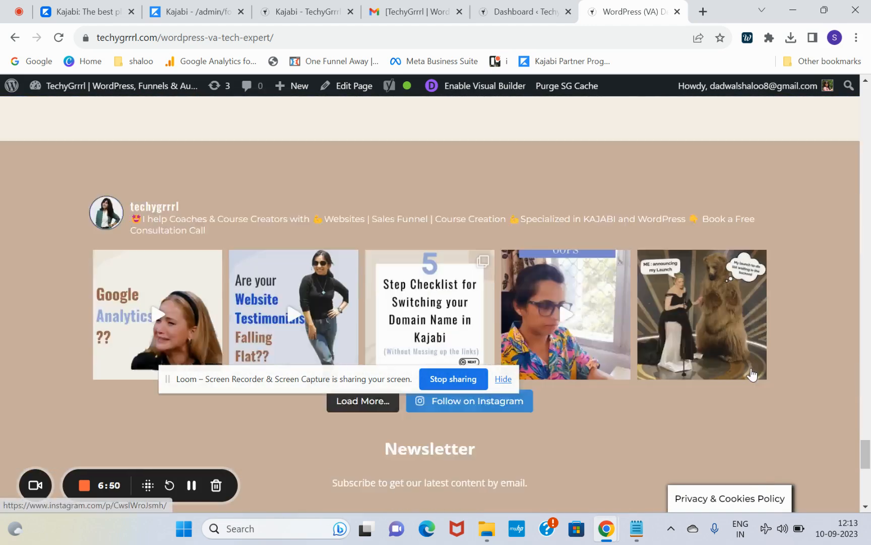
scroll(down, 3)
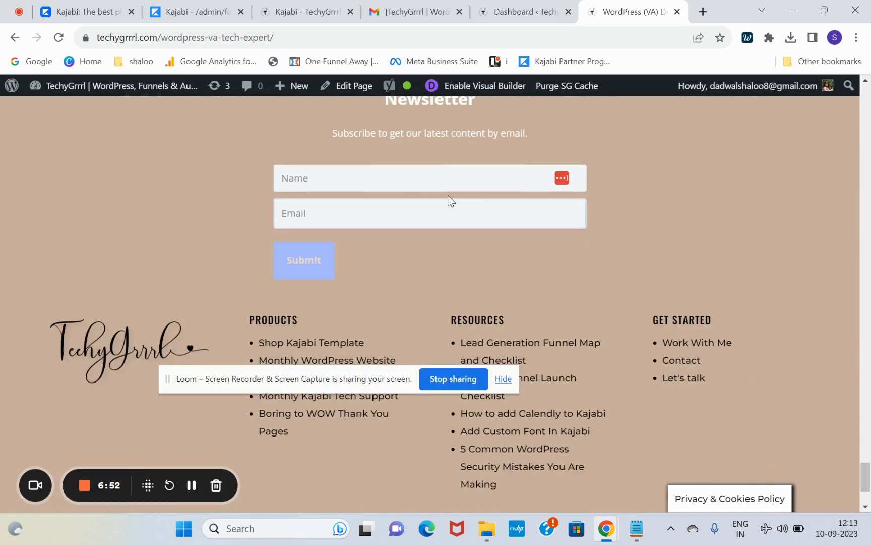
click(303, 260)
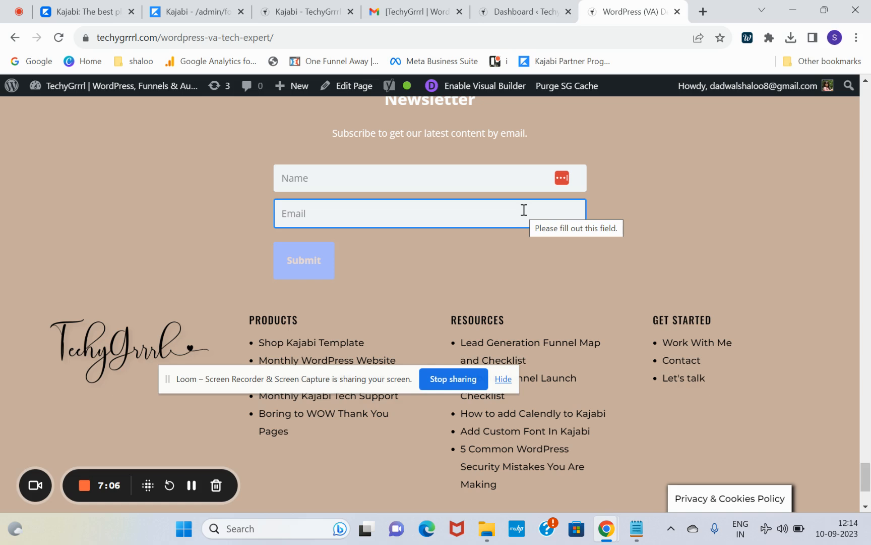
mouse_move(546, 204)
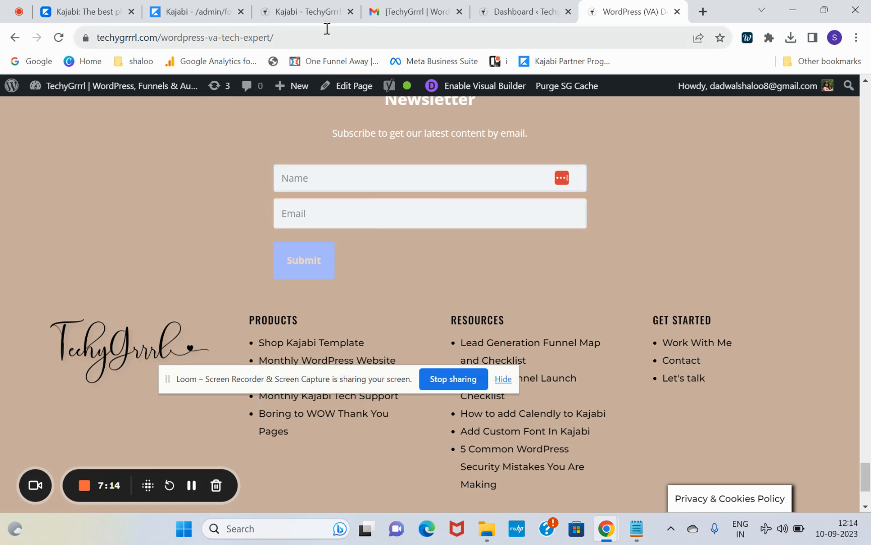
Step: Back in Kajabi, view the Default Form's details and its empty Submissions list
click(192, 11)
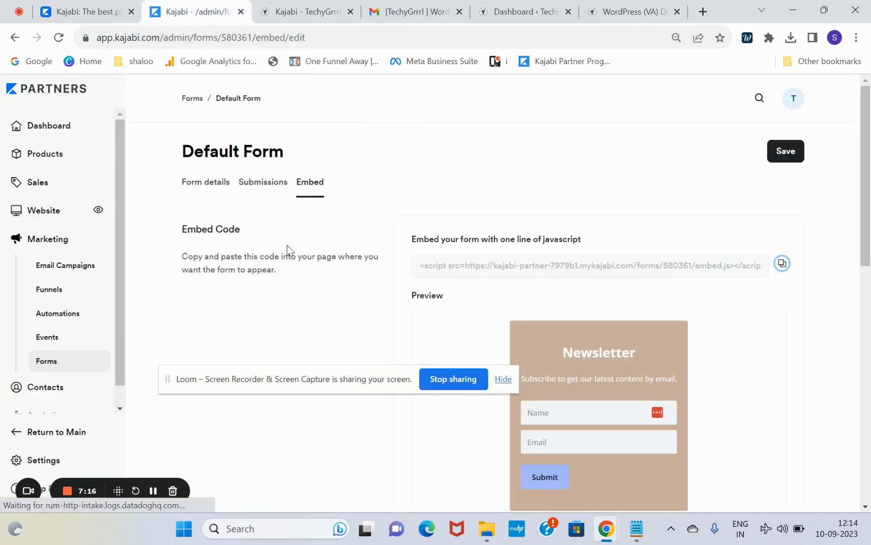
click(204, 181)
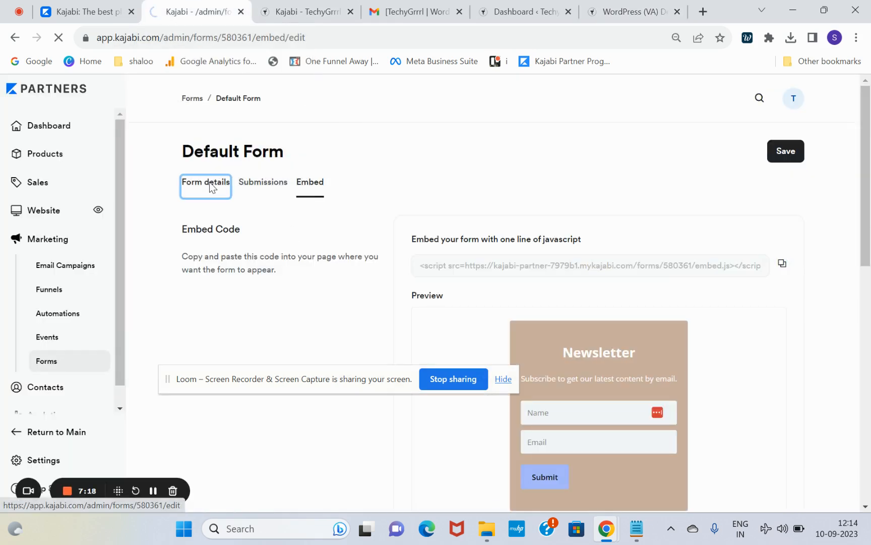
click(205, 182)
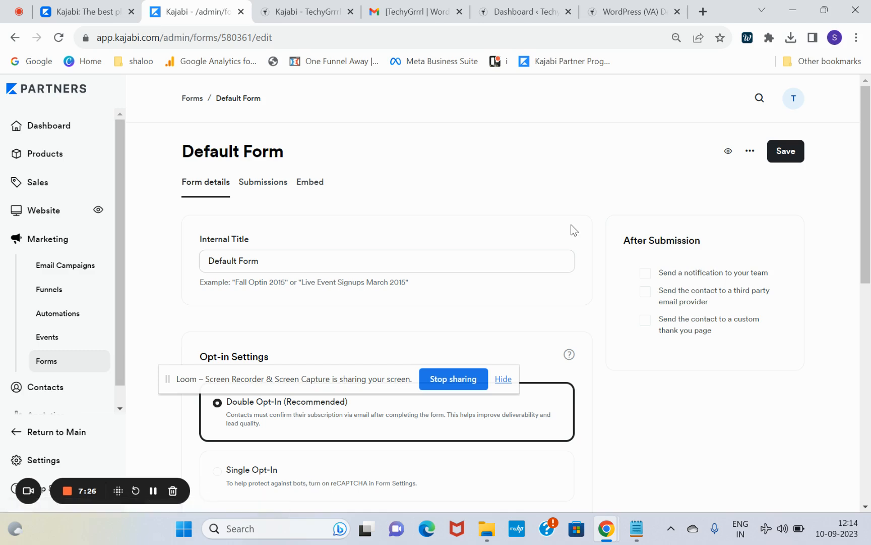
mouse_move(263, 182)
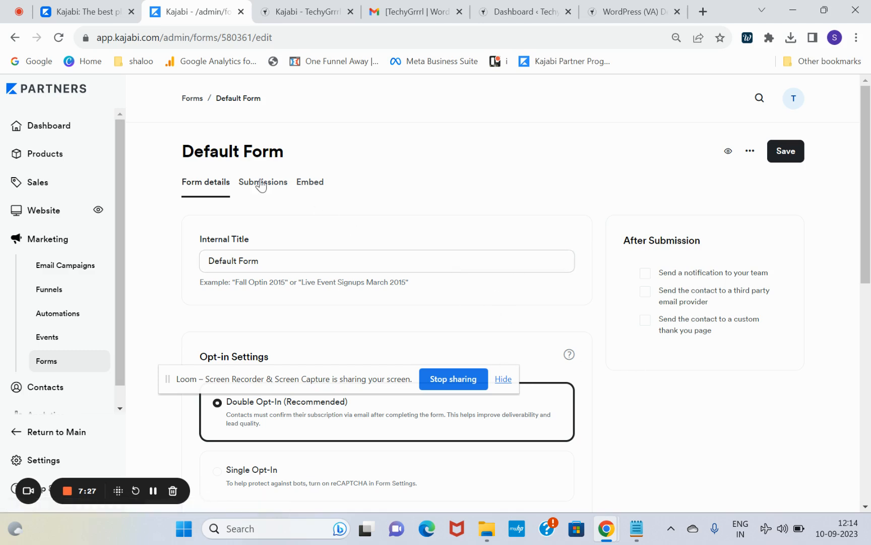
click(269, 181)
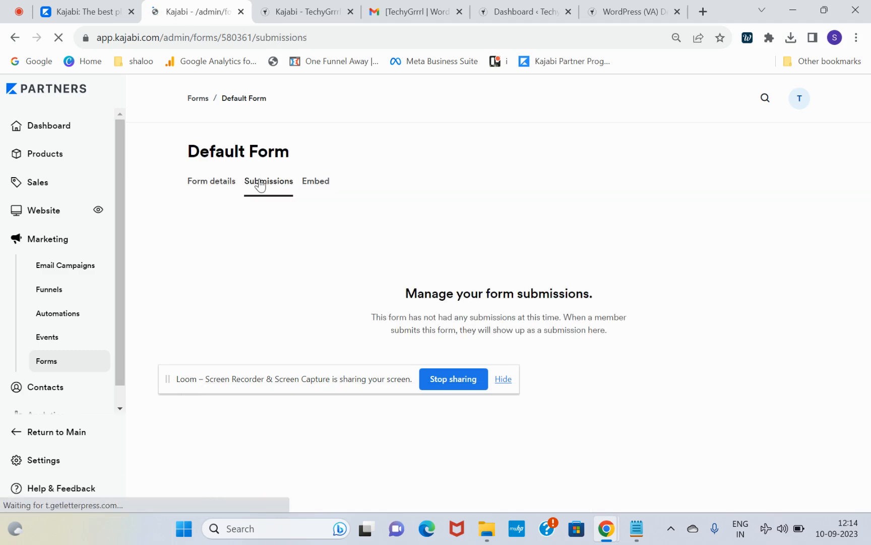